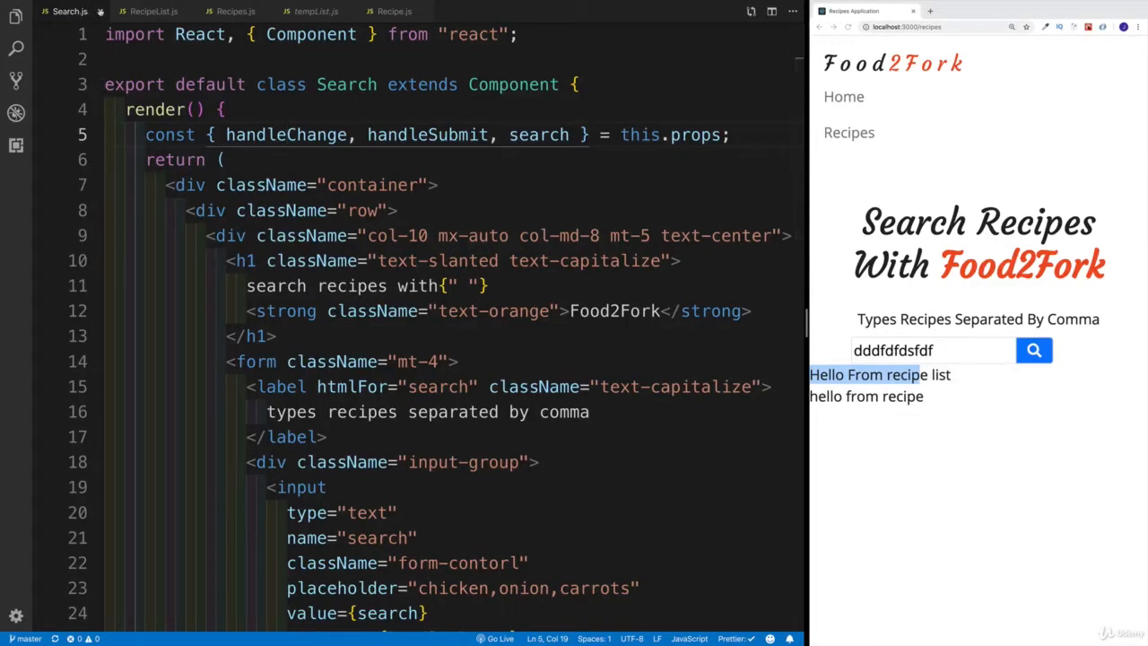
Step: Open Recipes.js and highlight its recipeData placeholder state on line 10
{"action": "left_click", "coordinate": [157, 10]}
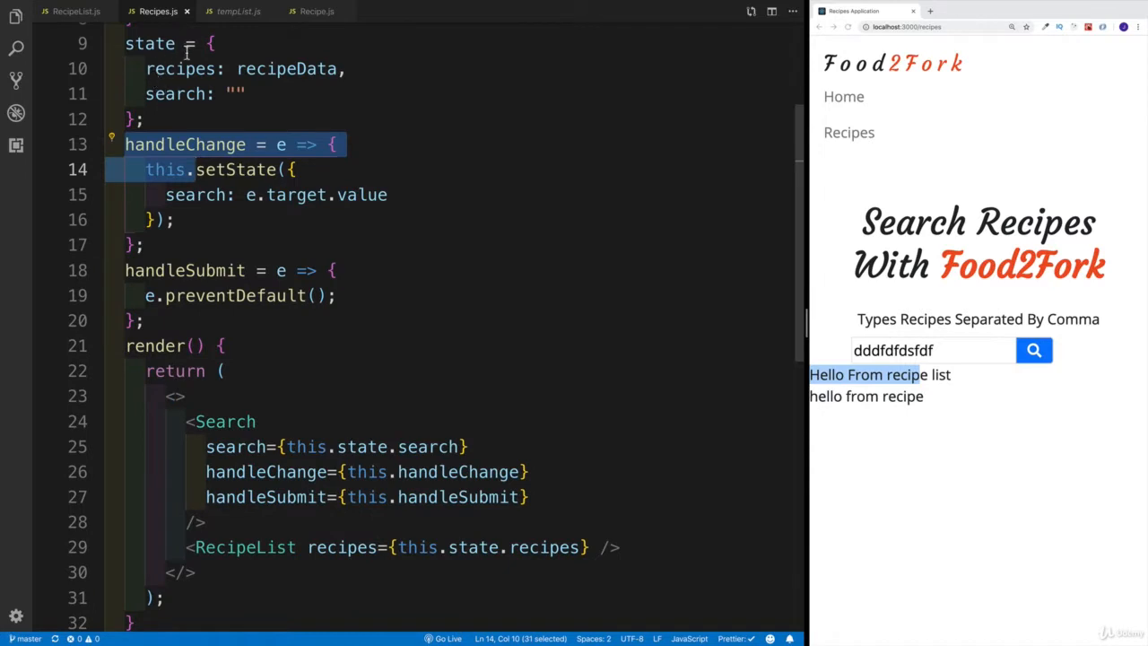
{"action": "scroll", "scroll_direction": "up", "scroll_amount": 3}
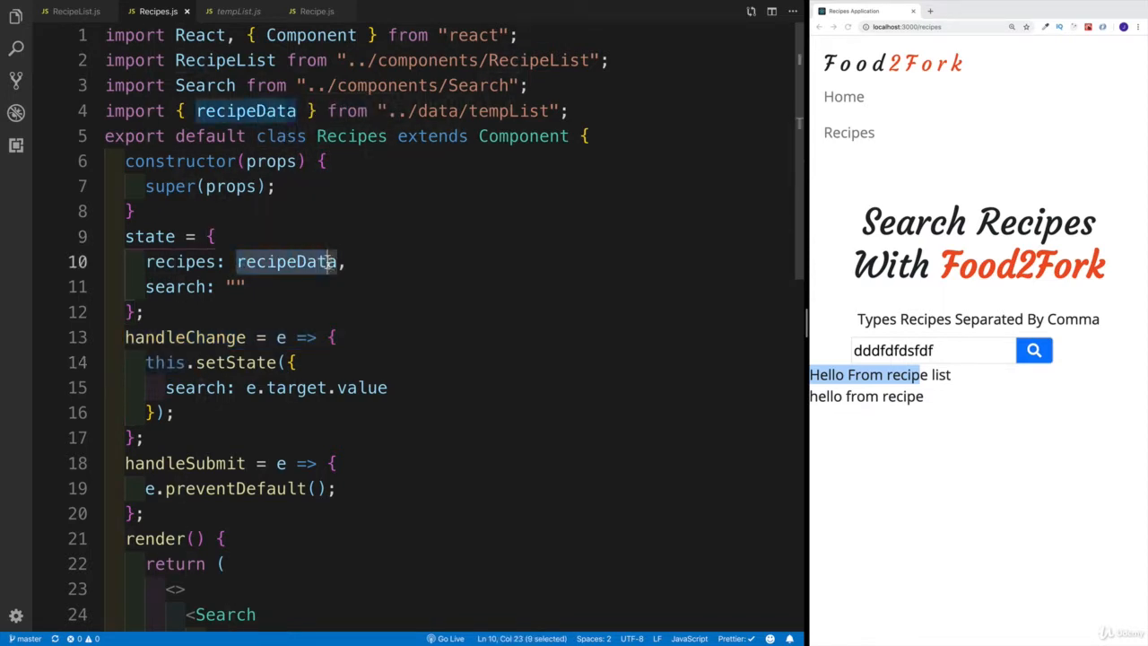
{"action": "left_click", "coordinate": [237, 11]}
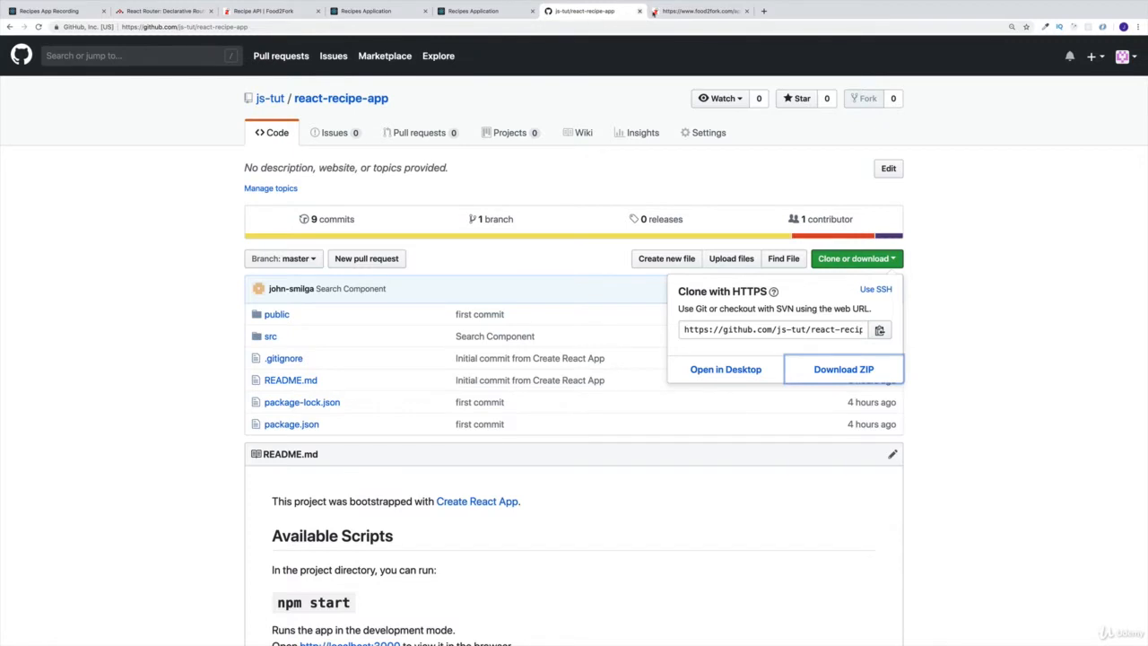
Step: Look over the API search JSON and Food2Fork API docs, then go to the Food2Fork home page
{"action": "left_click", "coordinate": [268, 11]}
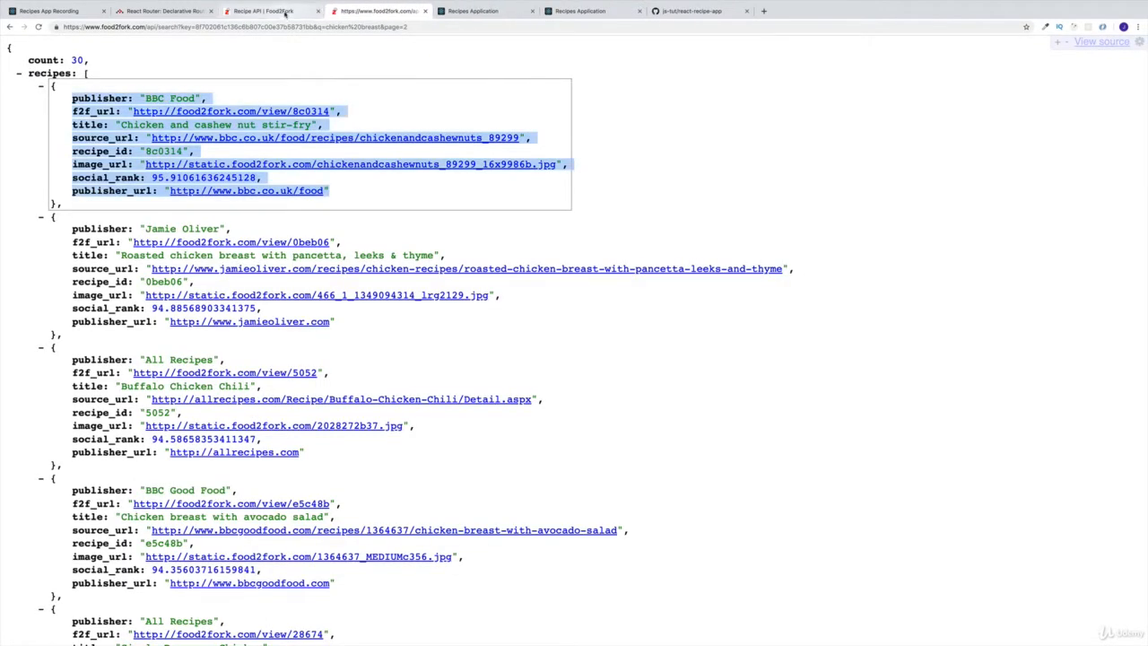
{"action": "left_click", "coordinate": [269, 10]}
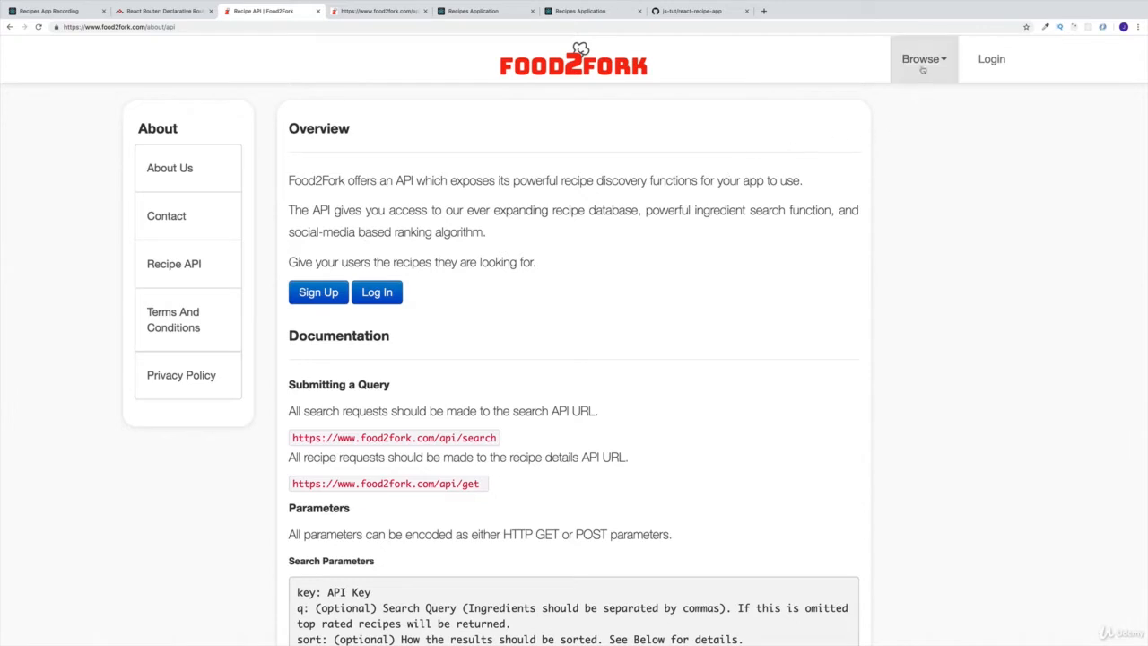
{"action": "left_click", "coordinate": [923, 59]}
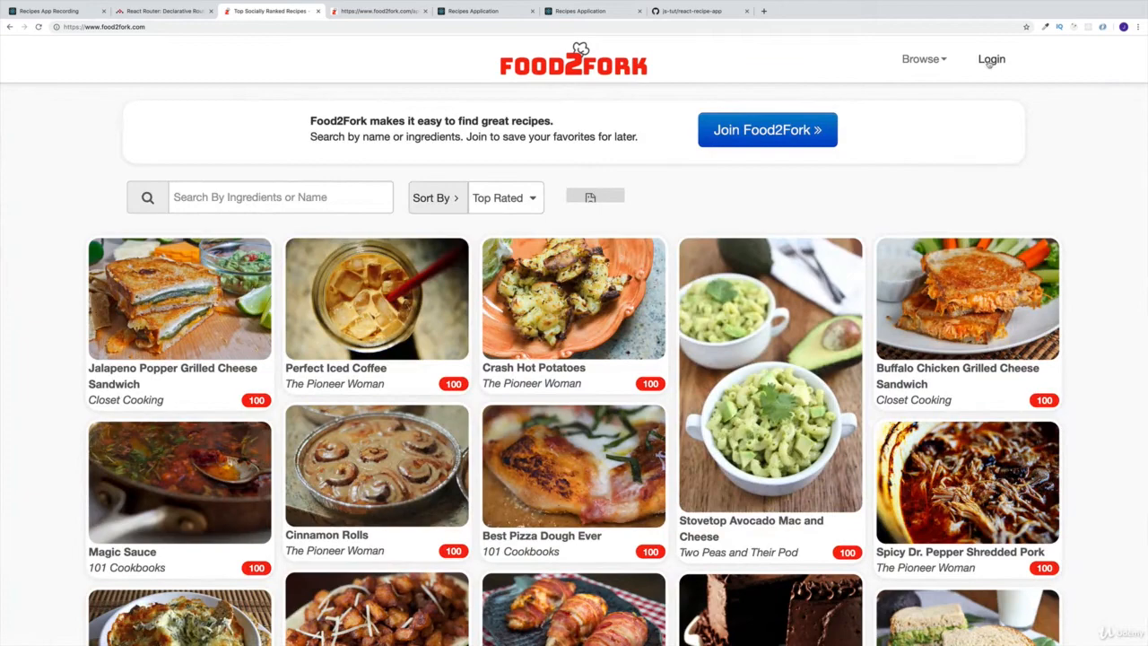
Step: Log in to Food2Fork and open Browse > Recipe API to see the API key
{"action": "left_click", "coordinate": [991, 58]}
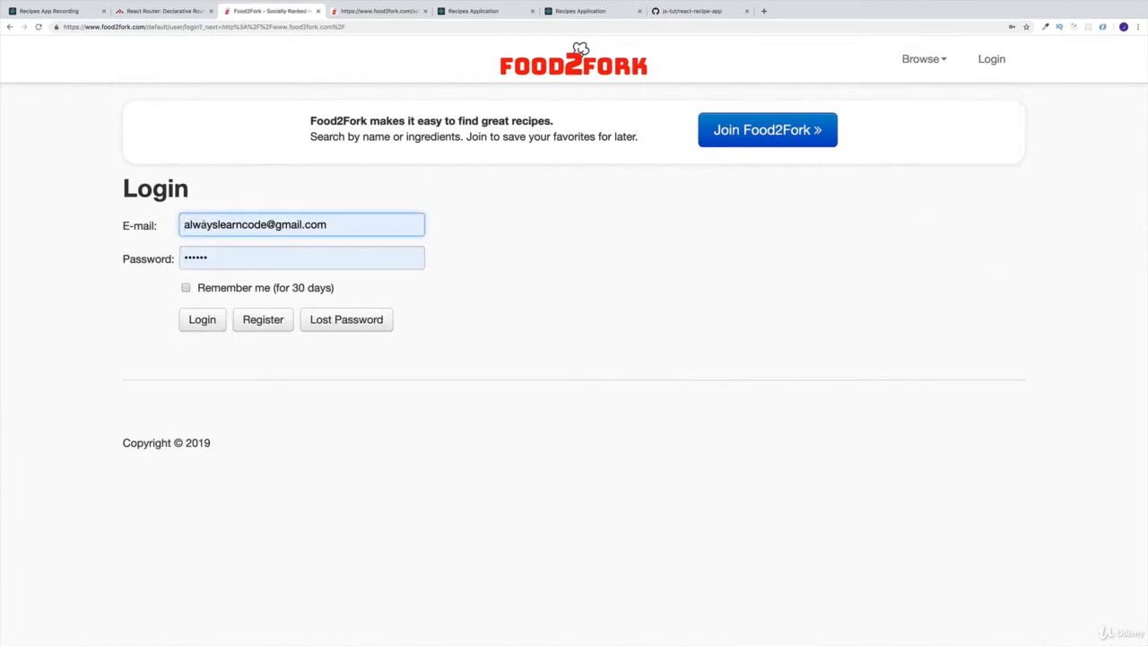
{"action": "left_click", "coordinate": [202, 319]}
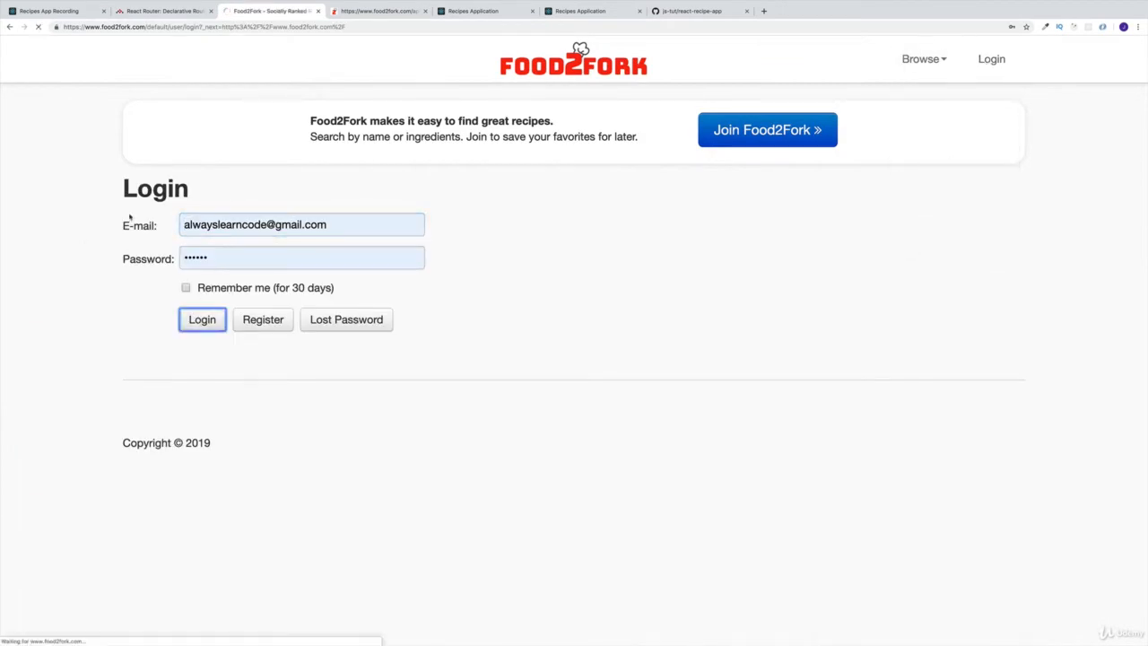
{"action": "left_click", "coordinate": [202, 319]}
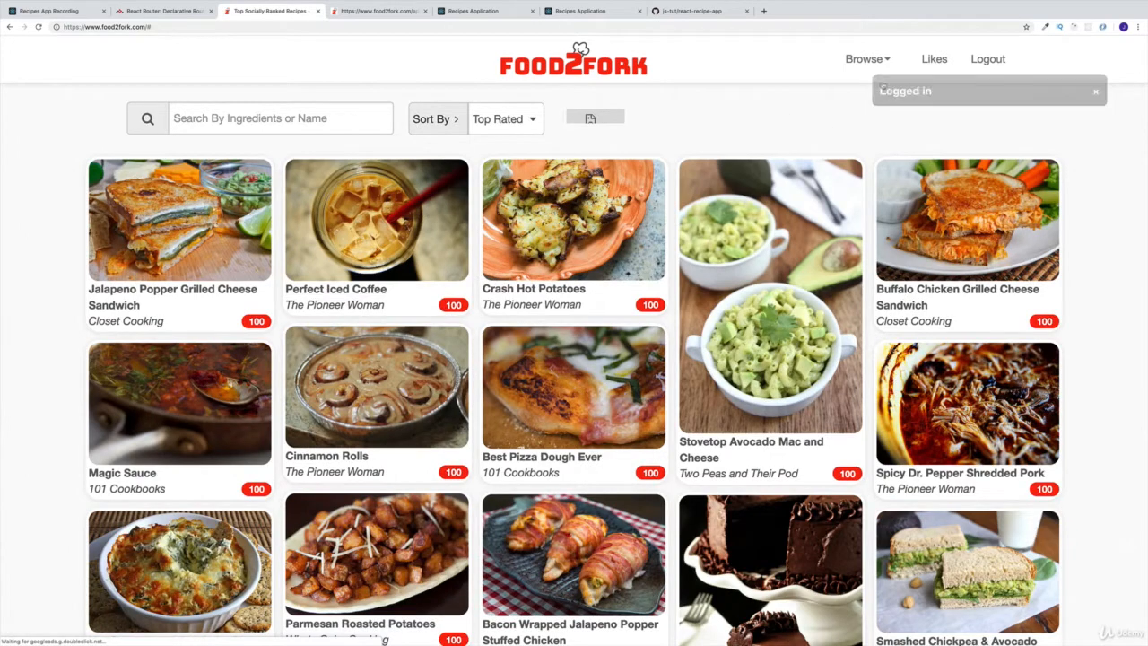
{"action": "left_click", "coordinate": [866, 58]}
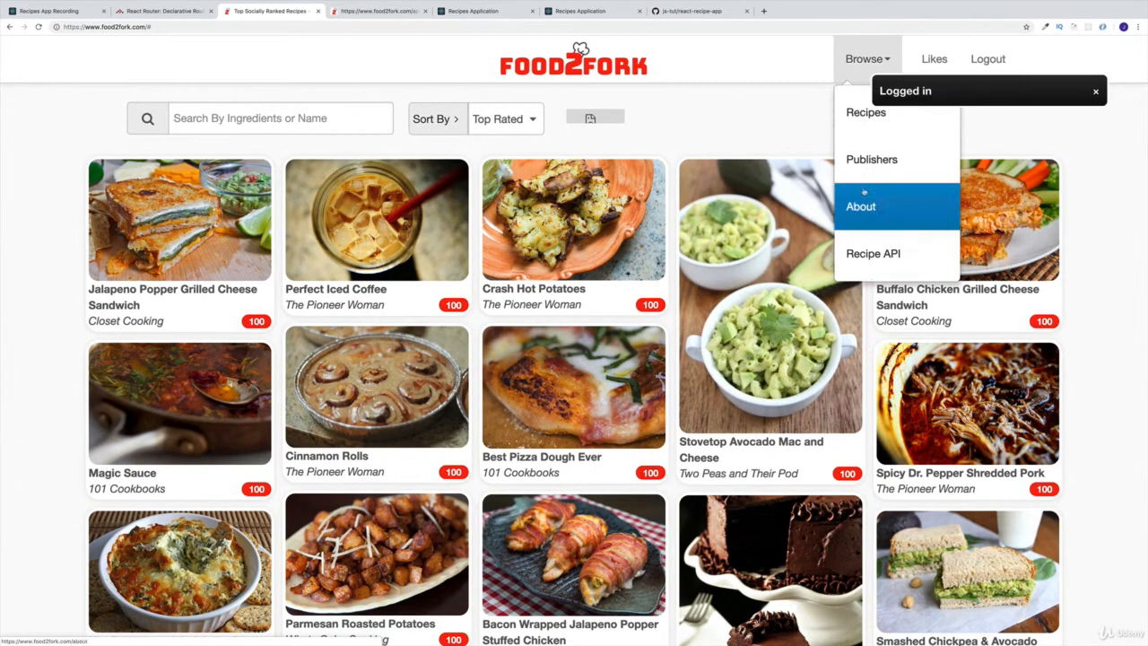
{"action": "left_click", "coordinate": [860, 206]}
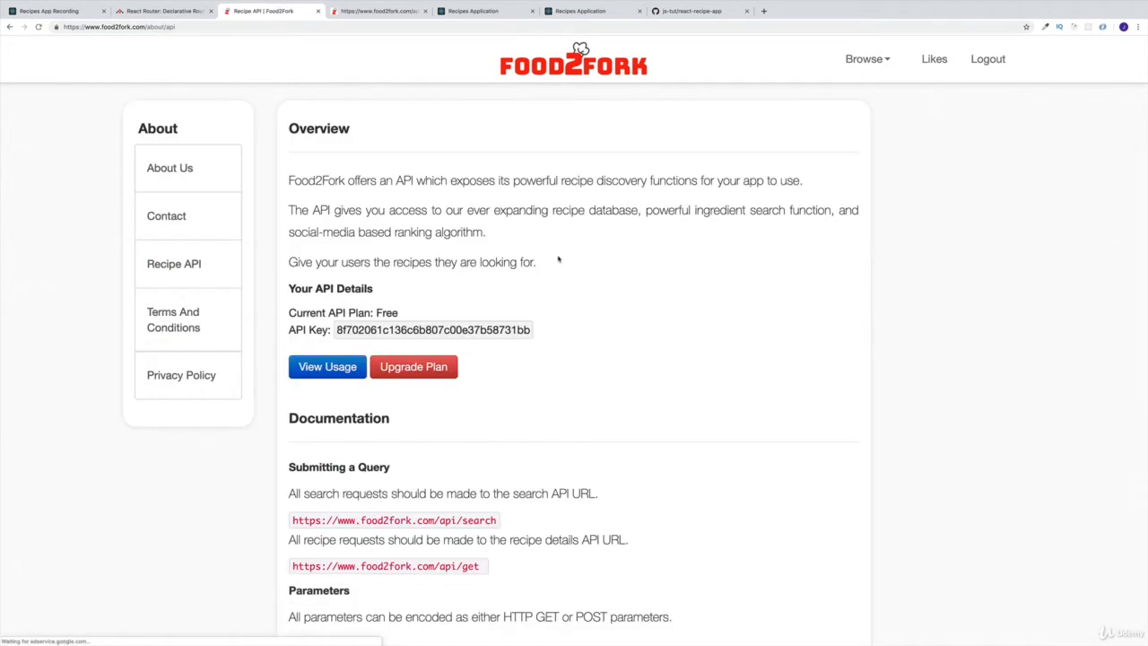
Step: Read the API docs, highlighting the search request sentence and 'get' in the recipe details URL
{"action": "scroll", "scroll_direction": "down", "scroll_amount": 3}
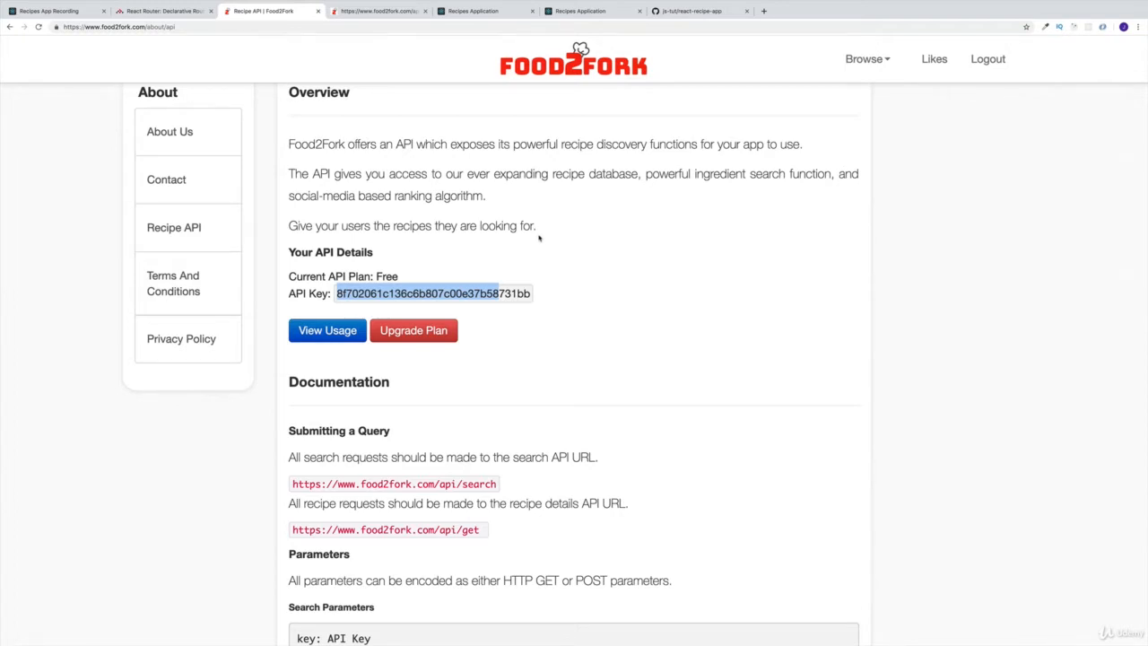
{"action": "left_click", "coordinate": [434, 294]}
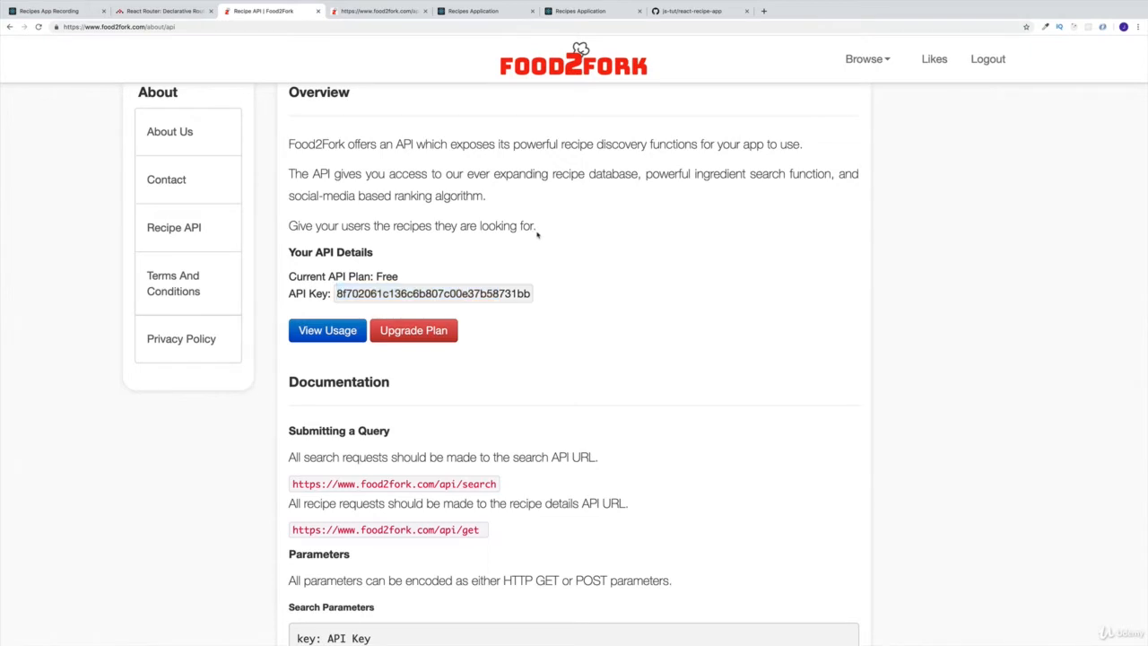
{"action": "scroll", "scroll_direction": "down", "scroll_amount": 3}
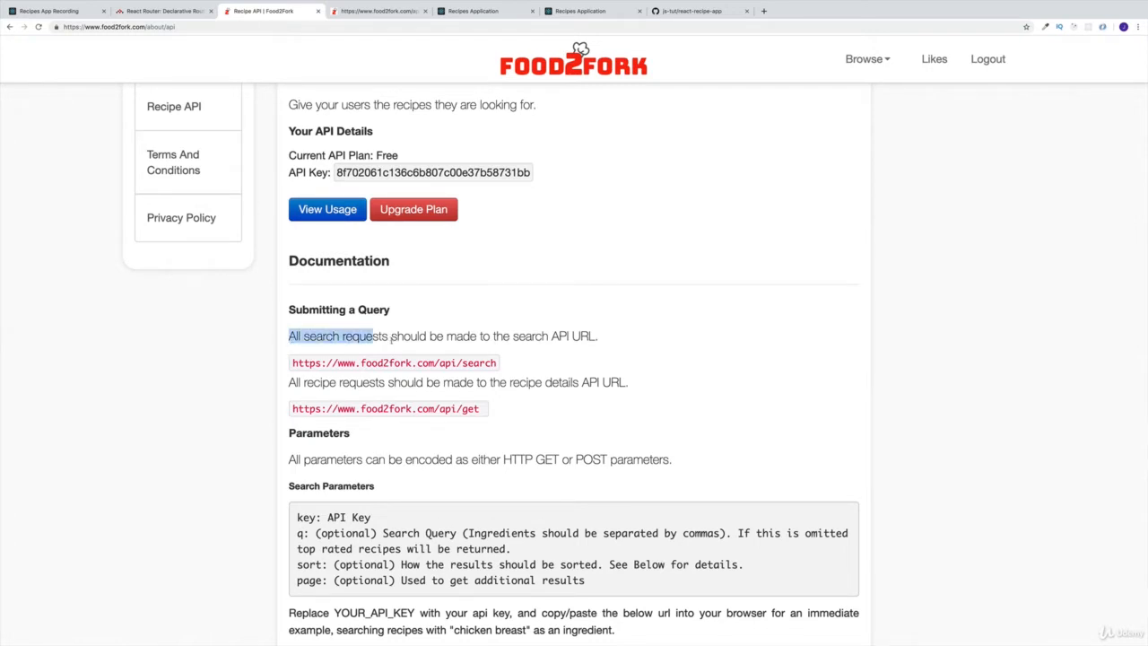
{"action": "left_click_drag", "start_coordinate": [372, 335], "coordinate": [404, 335]}
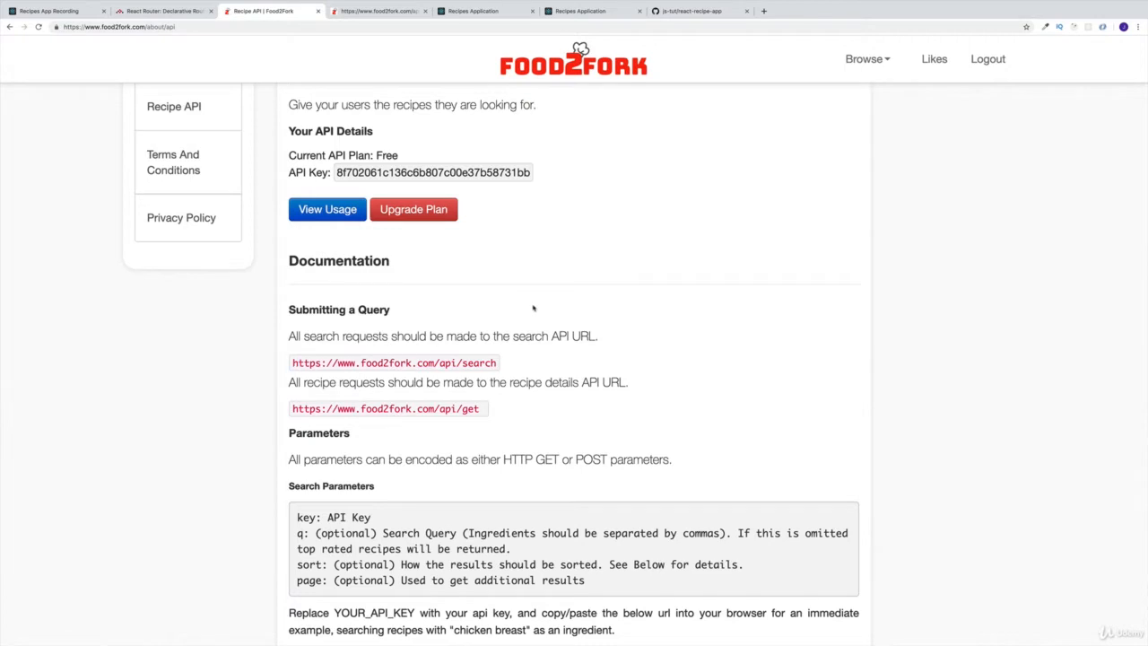
{"action": "scroll", "scroll_direction": "down", "scroll_amount": 3}
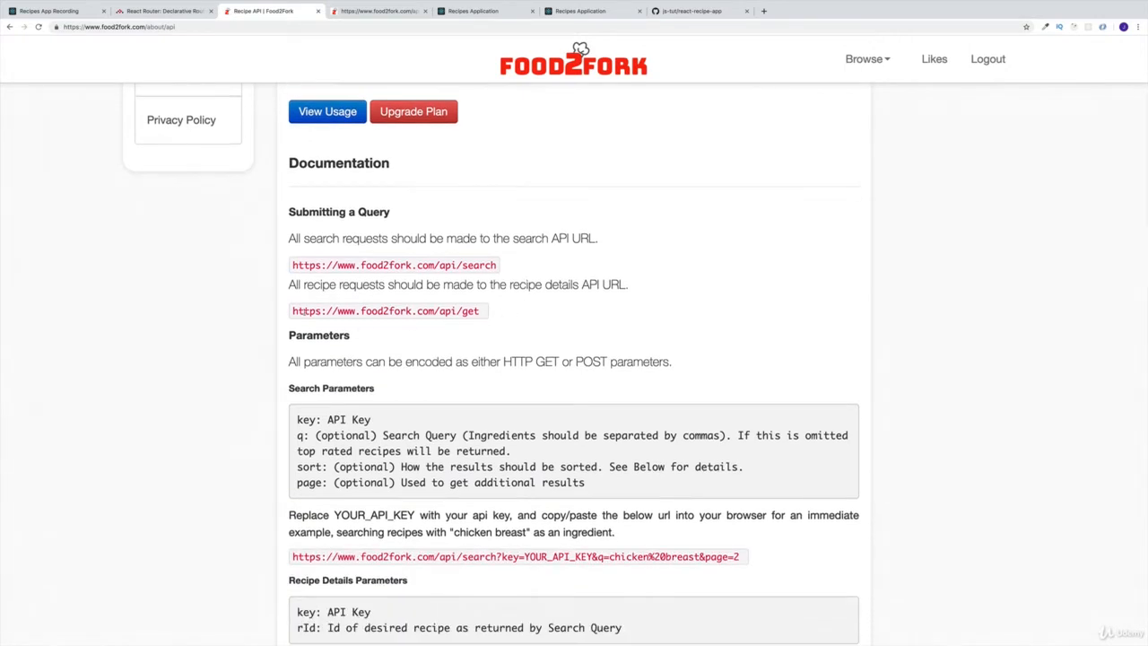
{"action": "double_click", "coordinate": [385, 311]}
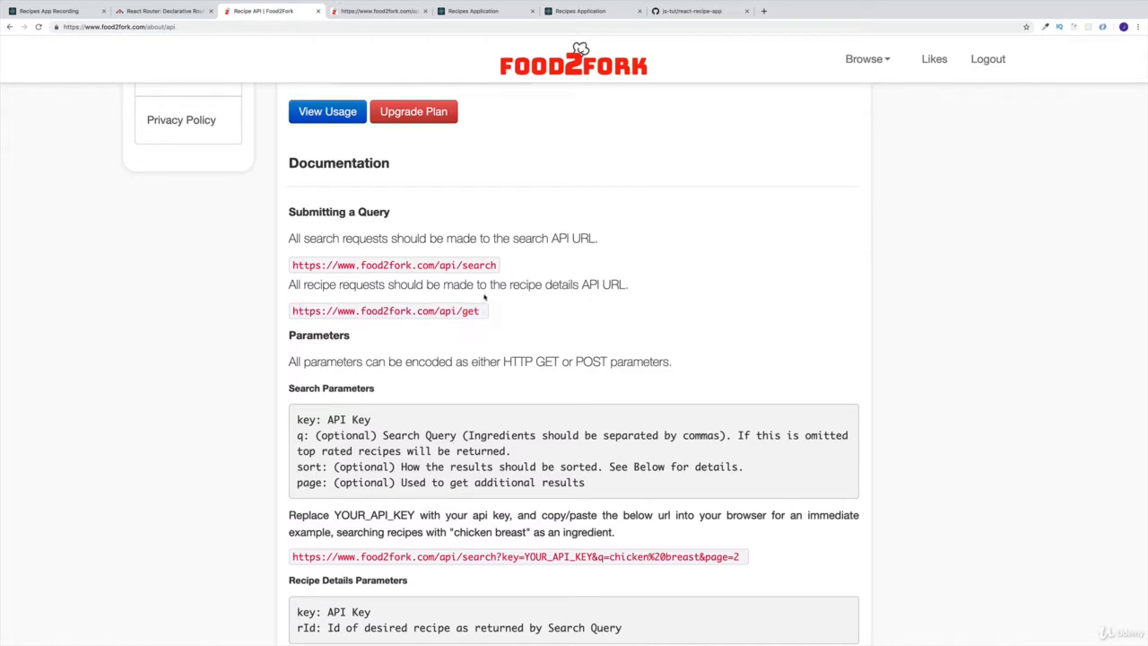
{"action": "double_click", "coordinate": [470, 310]}
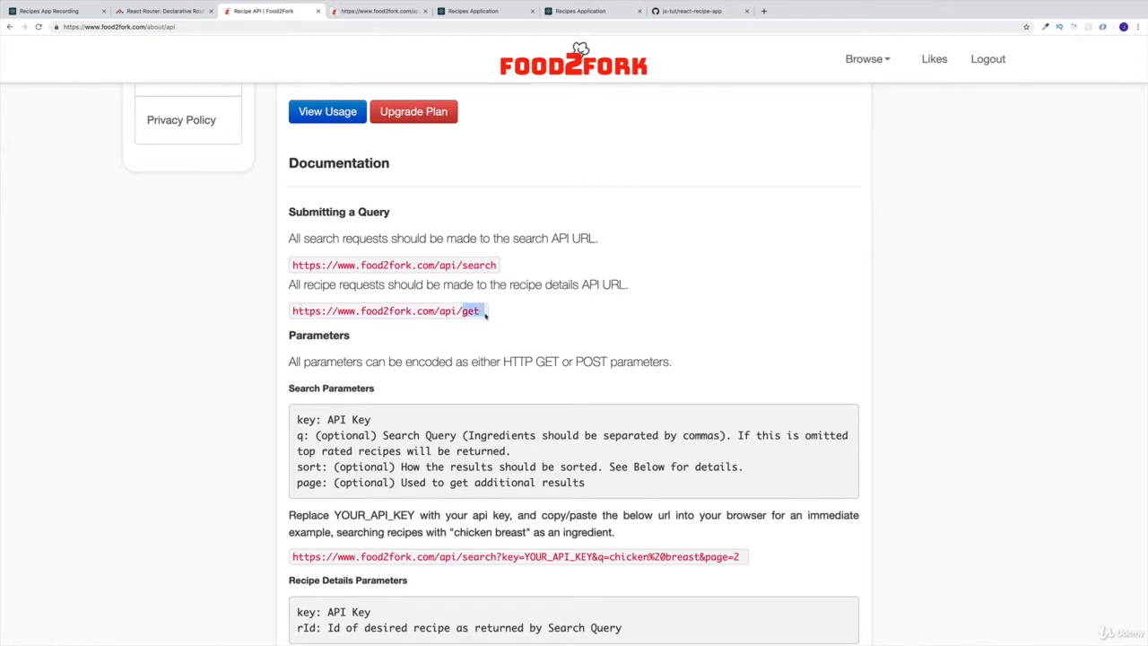
Step: Scroll further through the docs, then click into the Recipes App search box
{"action": "scroll", "scroll_direction": "down", "scroll_amount": 3}
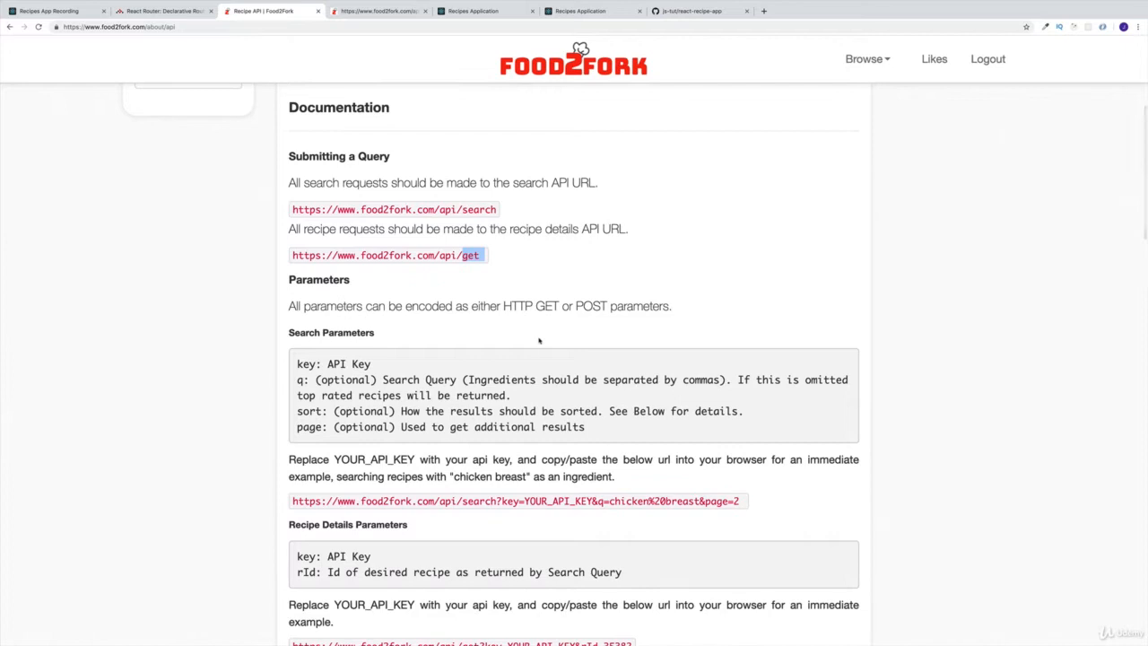
{"action": "scroll", "scroll_direction": "down", "scroll_amount": 3}
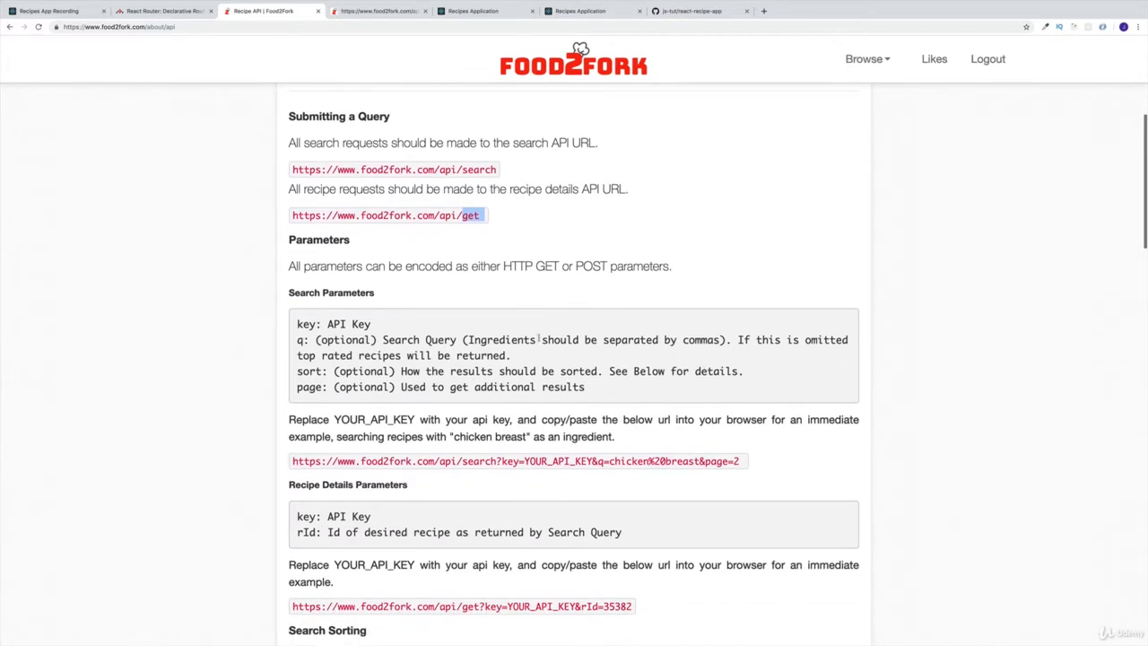
{"action": "scroll", "scroll_direction": "down", "scroll_amount": 3}
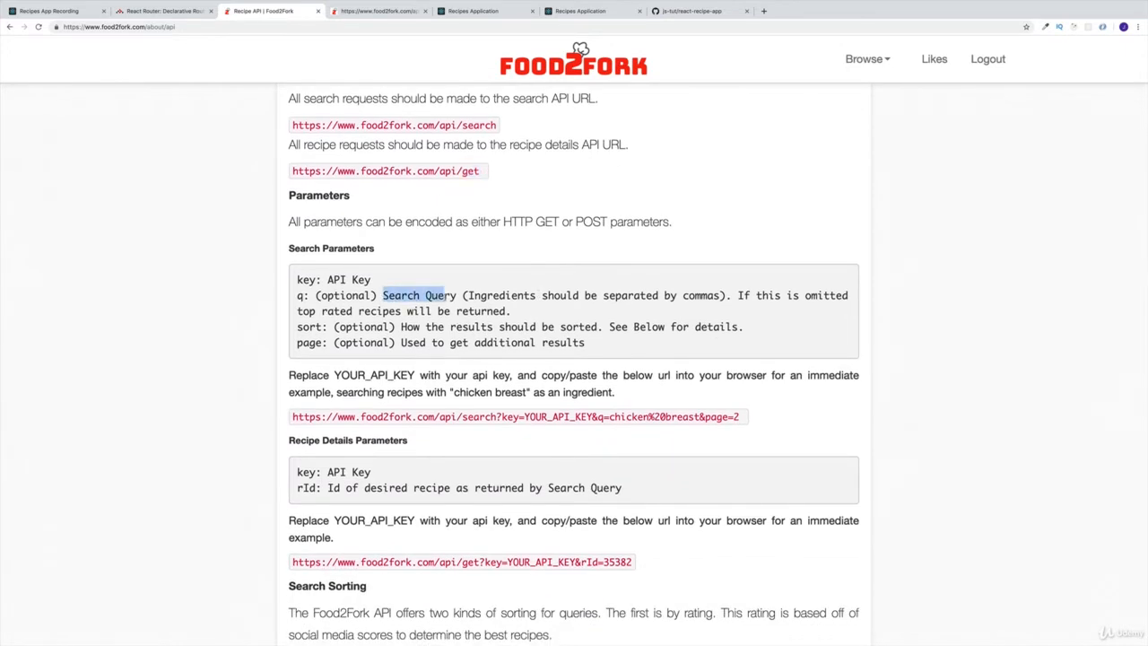
{"action": "mouse_move", "coordinate": [414, 185]}
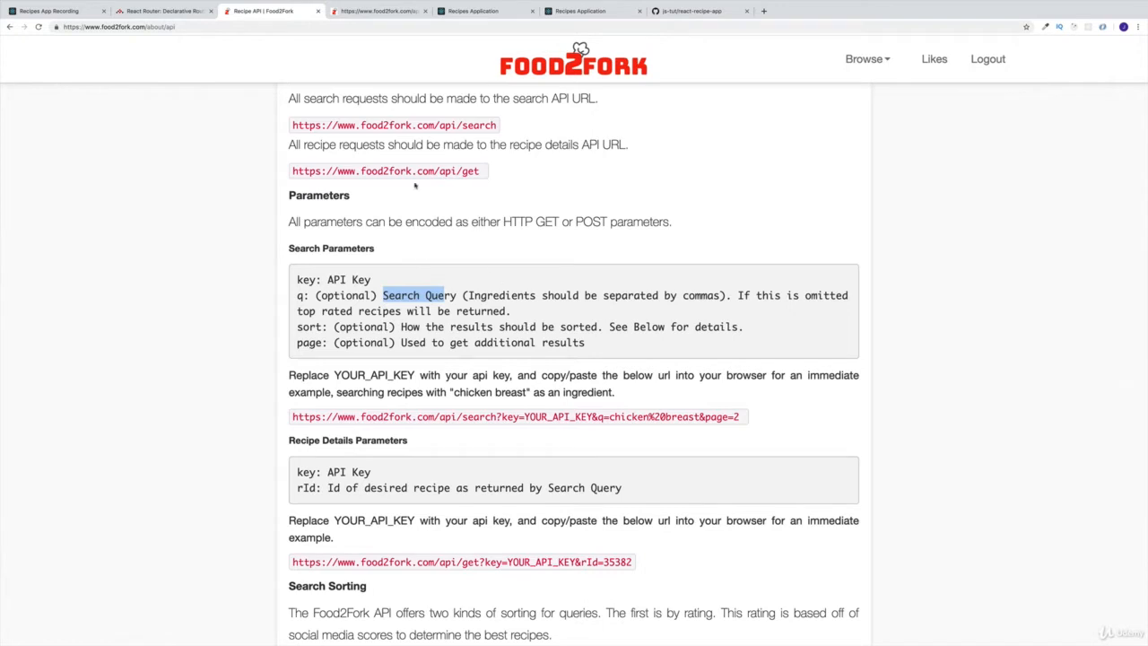
{"action": "left_click", "coordinate": [485, 11]}
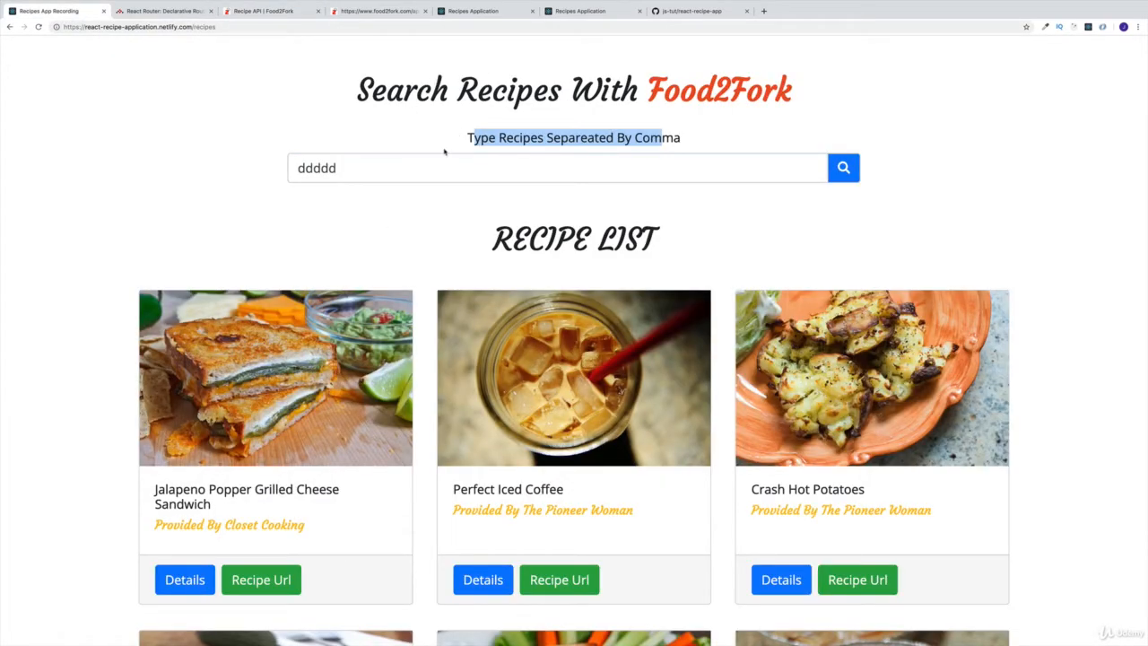
{"action": "left_click", "coordinate": [556, 168]}
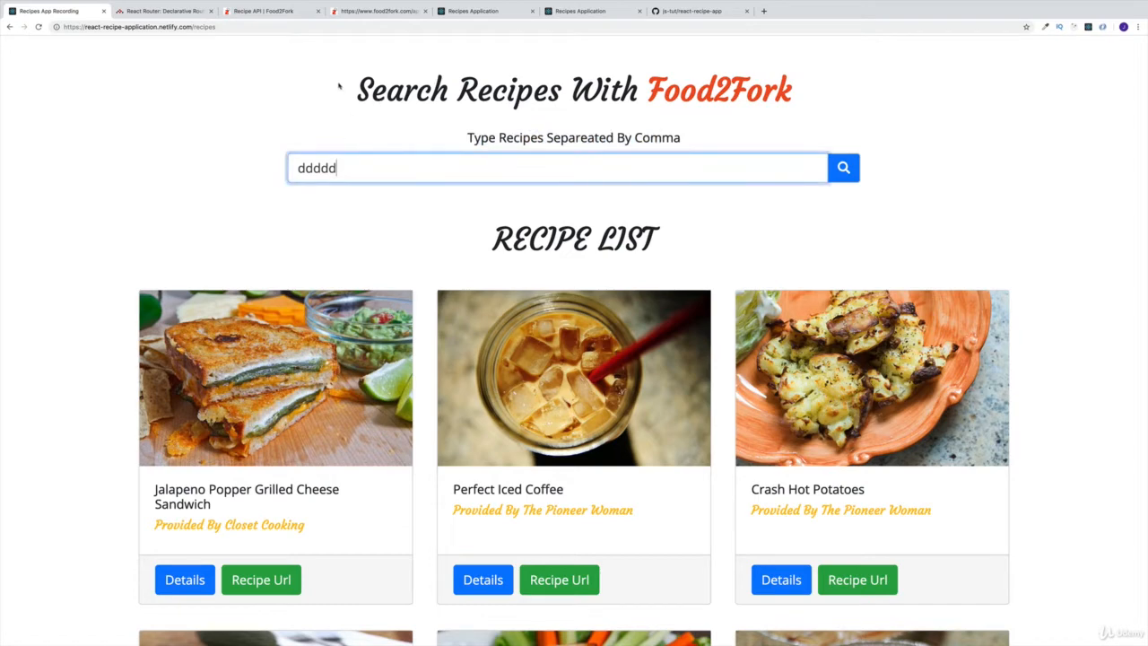
{"action": "mouse_move", "coordinate": [386, 23]}
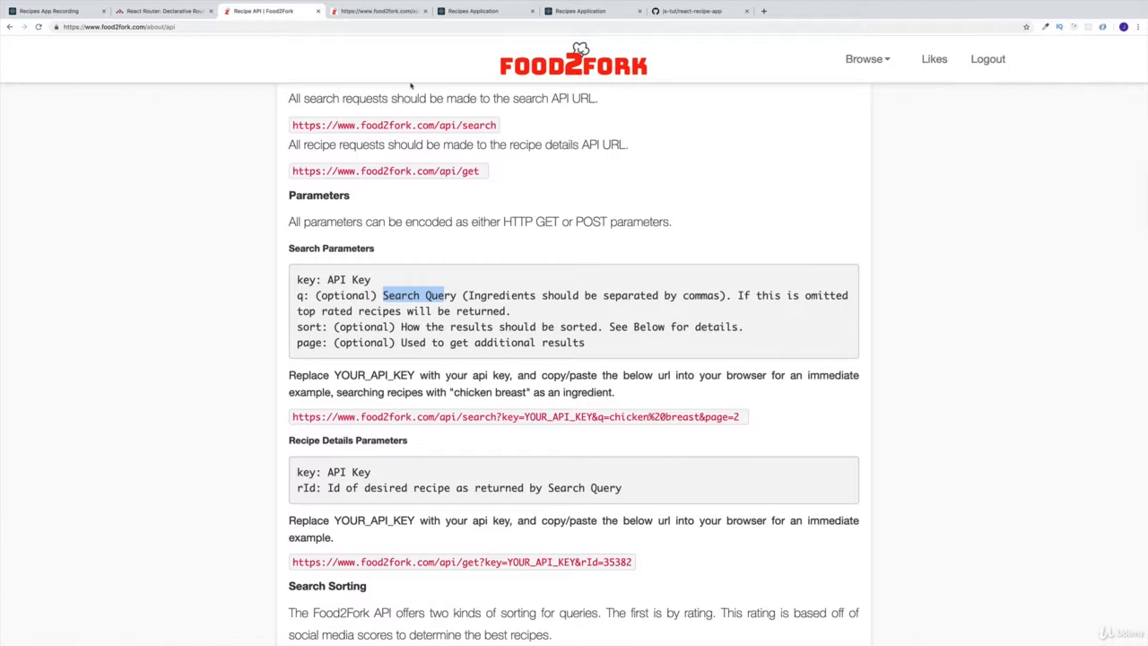
Step: Scroll through the Recipe API documentation to the example chicken breast search URL
{"action": "scroll", "scroll_direction": "down", "scroll_amount": 3}
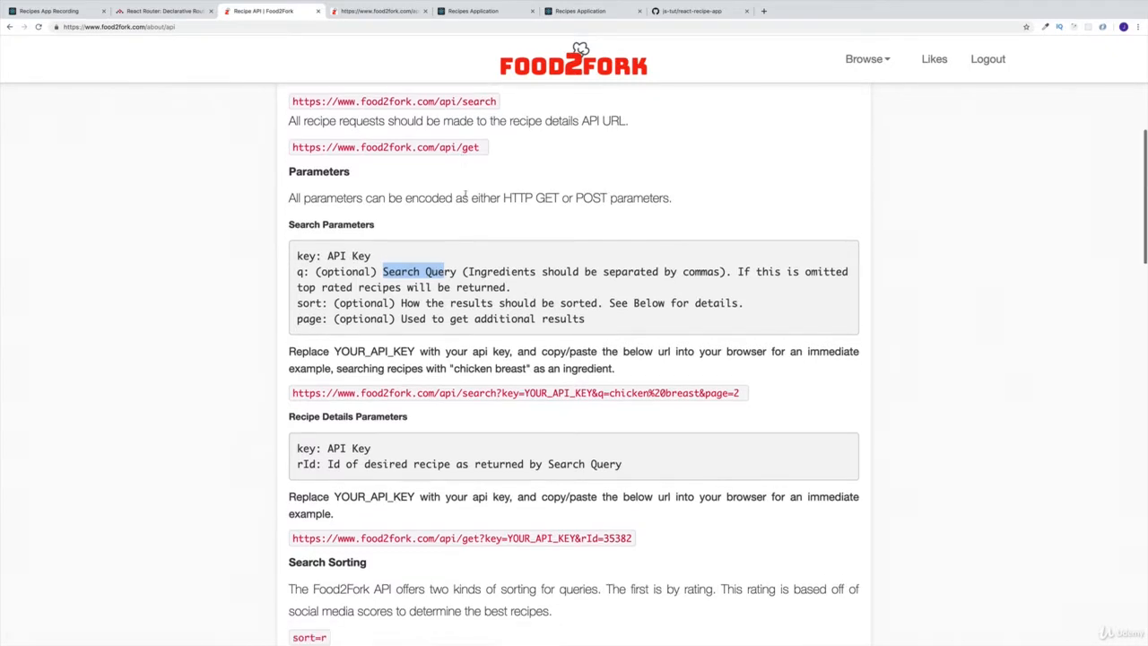
{"action": "scroll", "scroll_direction": "down", "scroll_amount": 3}
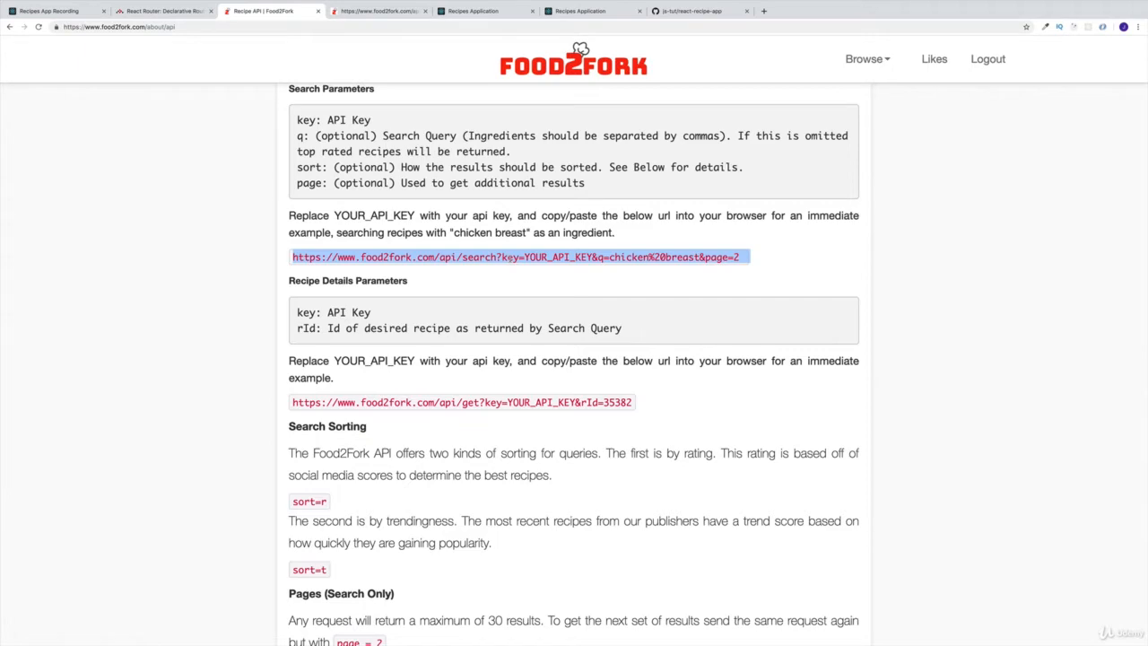
{"action": "scroll", "scroll_direction": "down", "scroll_amount": 3}
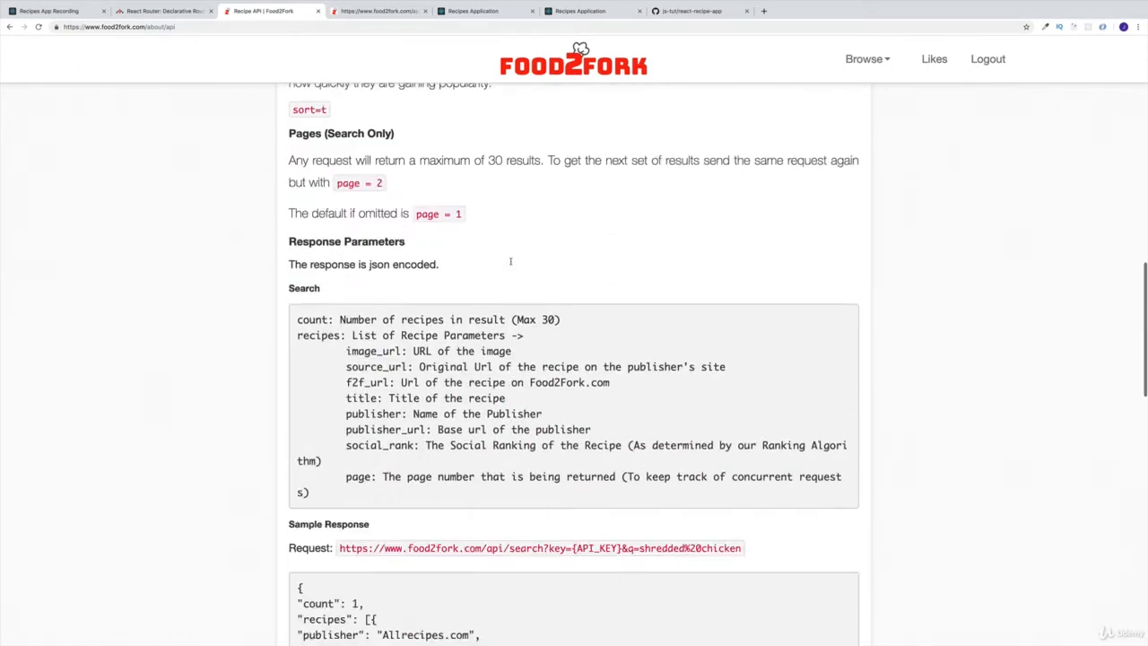
{"action": "scroll", "scroll_direction": "down", "scroll_amount": 3}
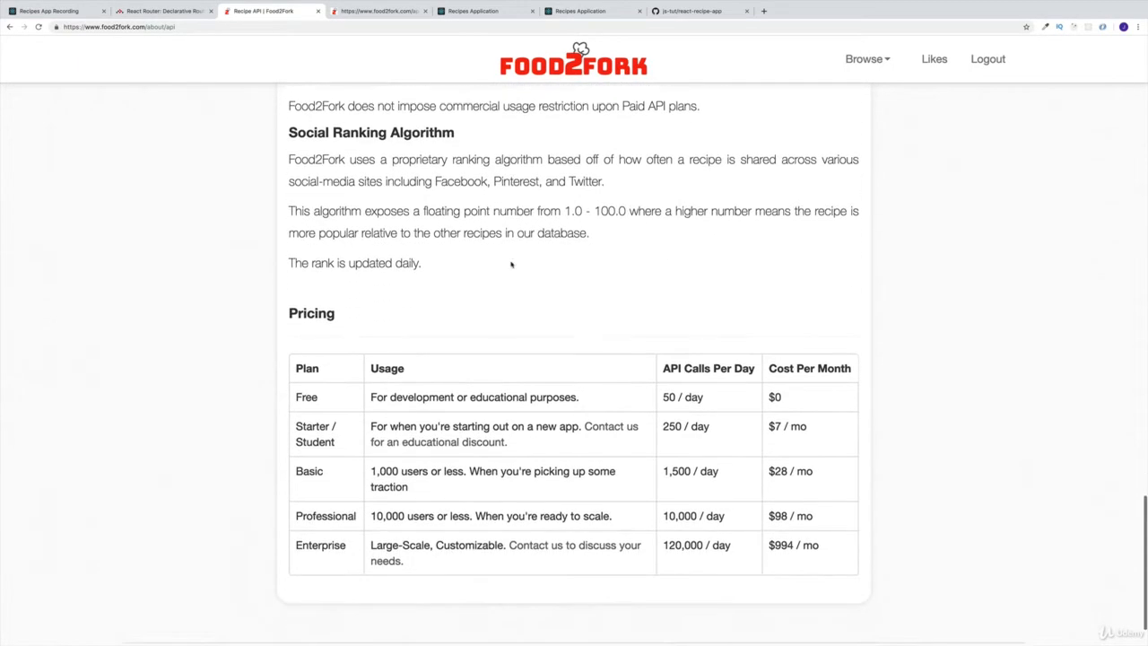
{"action": "scroll", "scroll_direction": "up", "scroll_amount": 3}
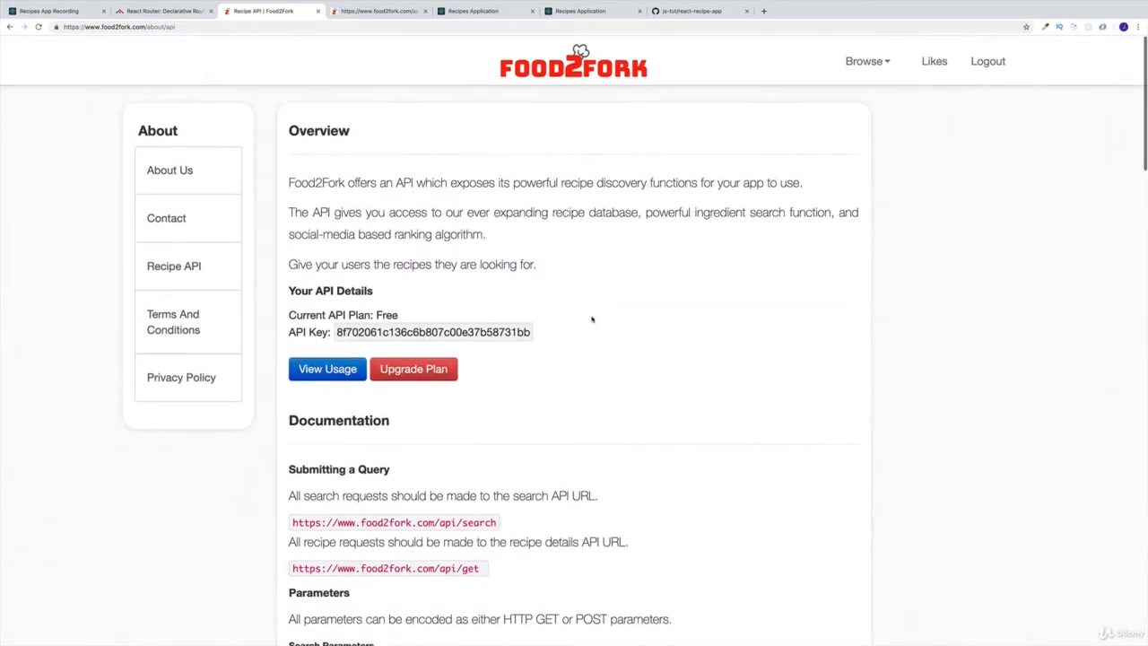
{"action": "scroll", "scroll_direction": "down", "scroll_amount": 3}
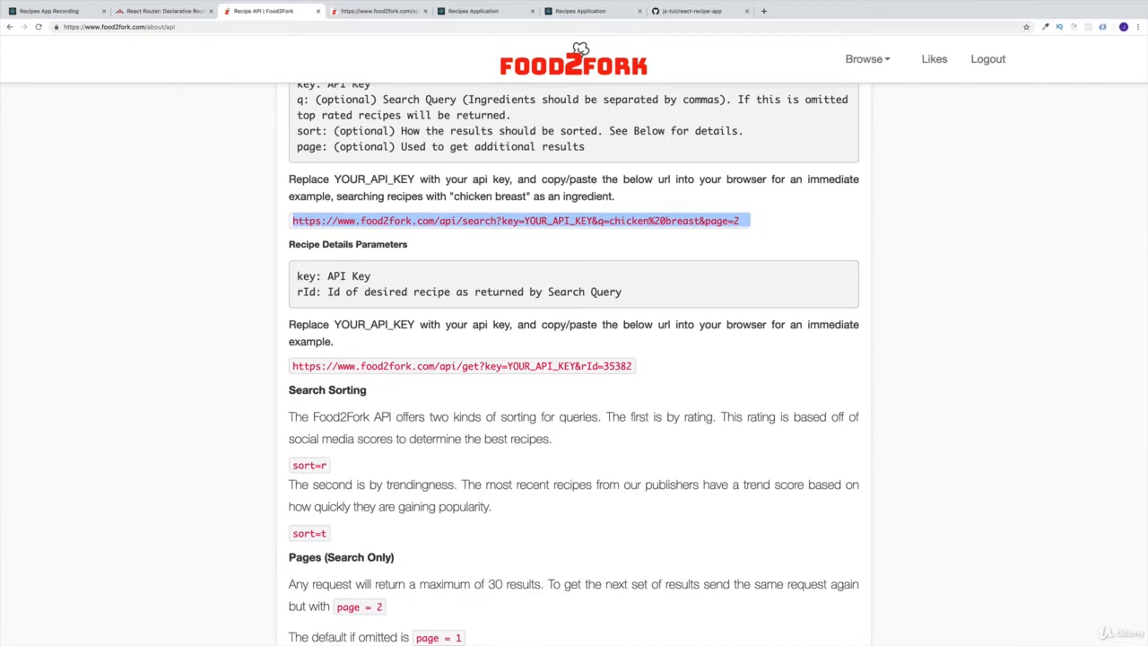
{"action": "mouse_move", "coordinate": [767, 11]}
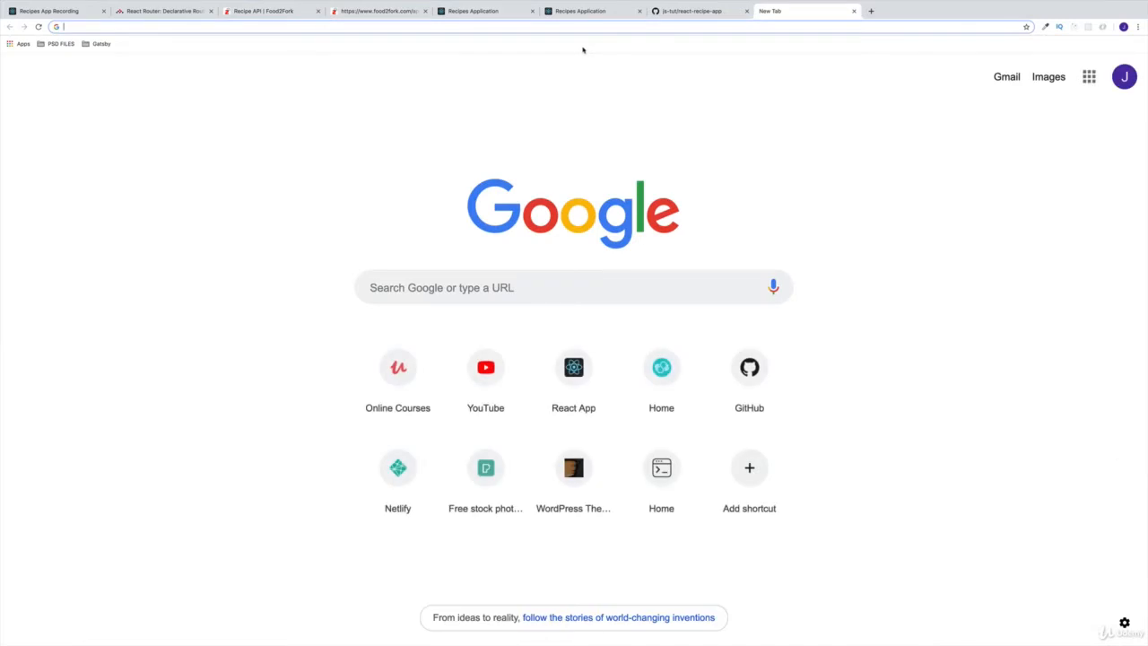
Step: Enter the chicken breast example search URL, replacing YOUR_API_KEY with the account's key
{"action": "type", "text": "https://www.food2fork.com/api/search?key=YOUR_API_KEY&q=chicken%20breast&page=2"}
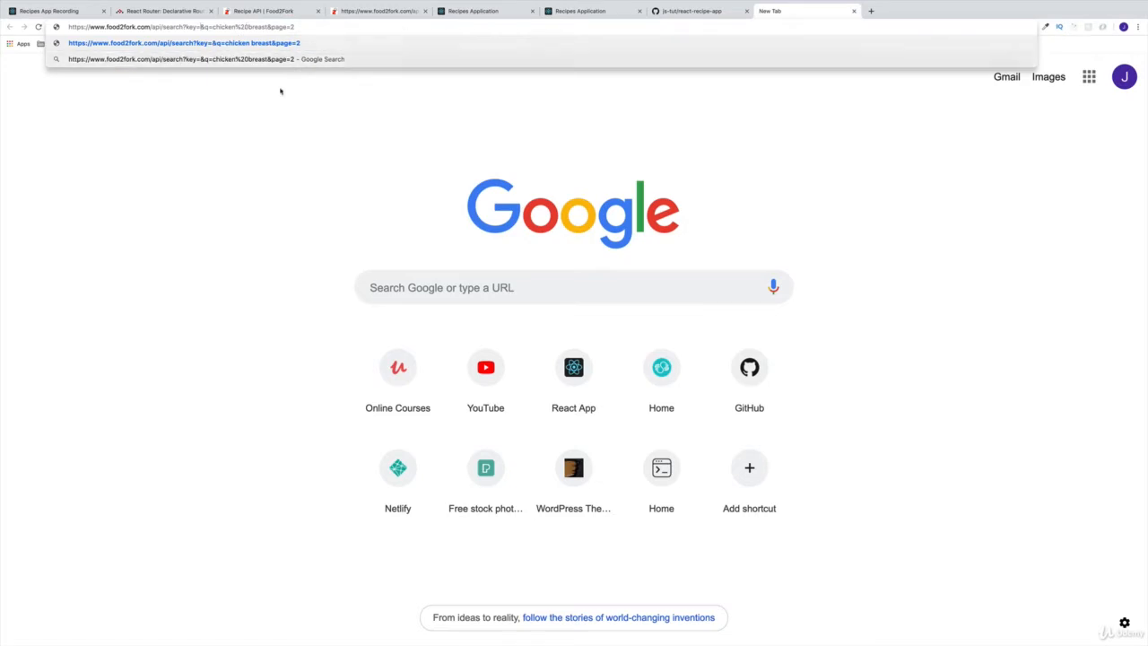
{"action": "mouse_move", "coordinate": [278, 124]}
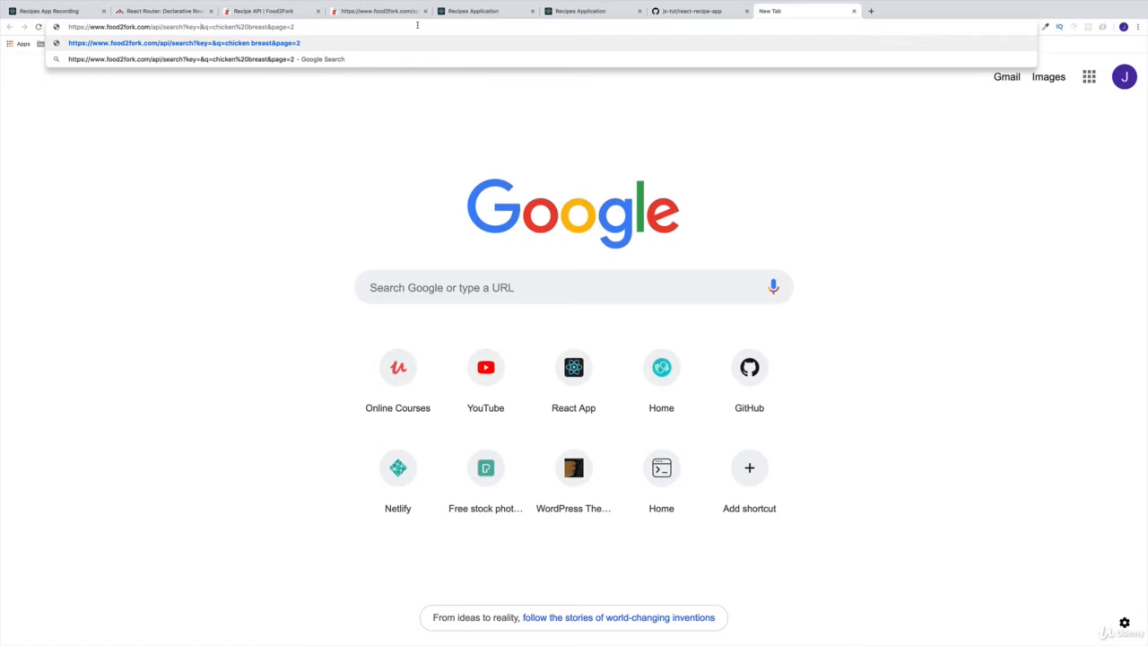
{"action": "left_click", "coordinate": [263, 11]}
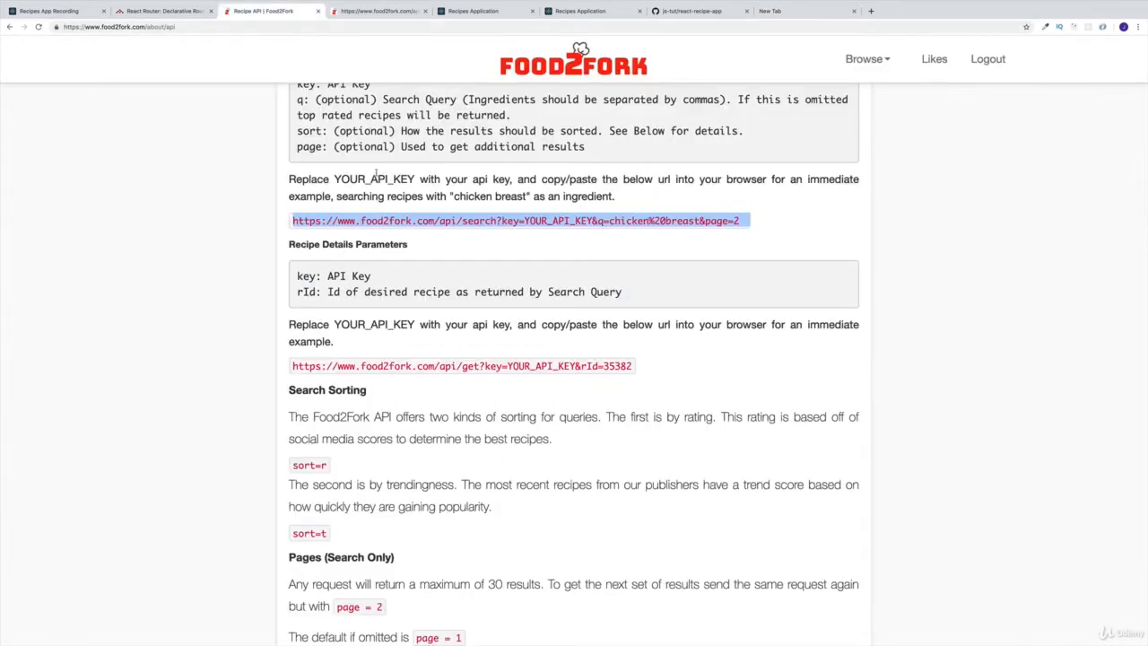
{"action": "scroll", "scroll_direction": "up", "scroll_amount": 3}
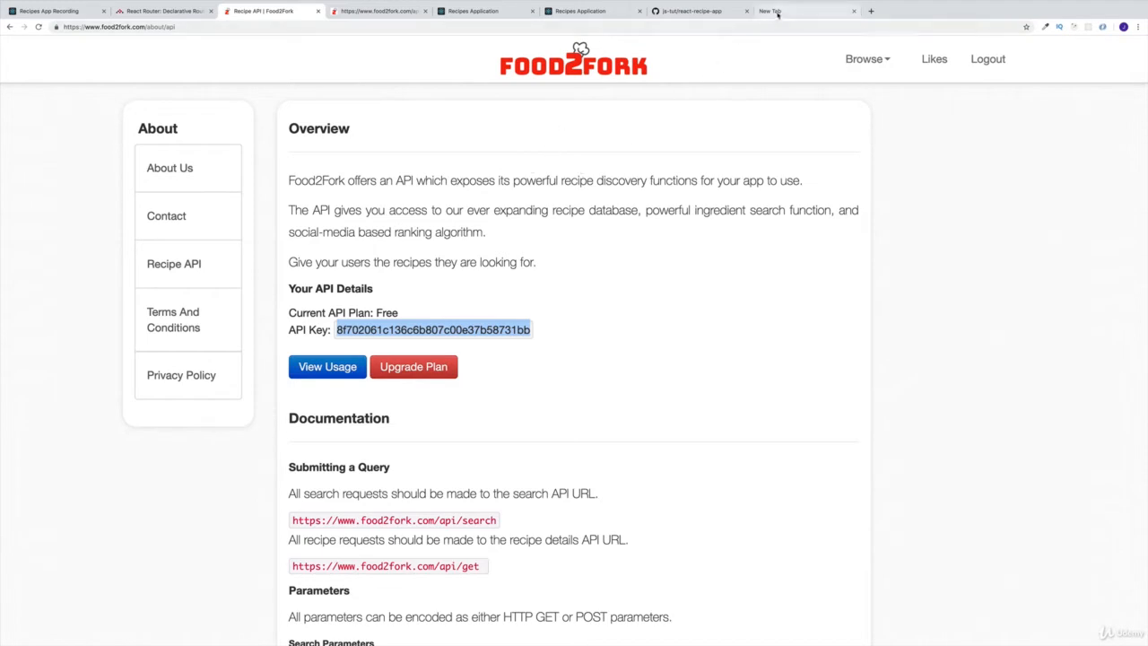
{"action": "left_click", "coordinate": [803, 11]}
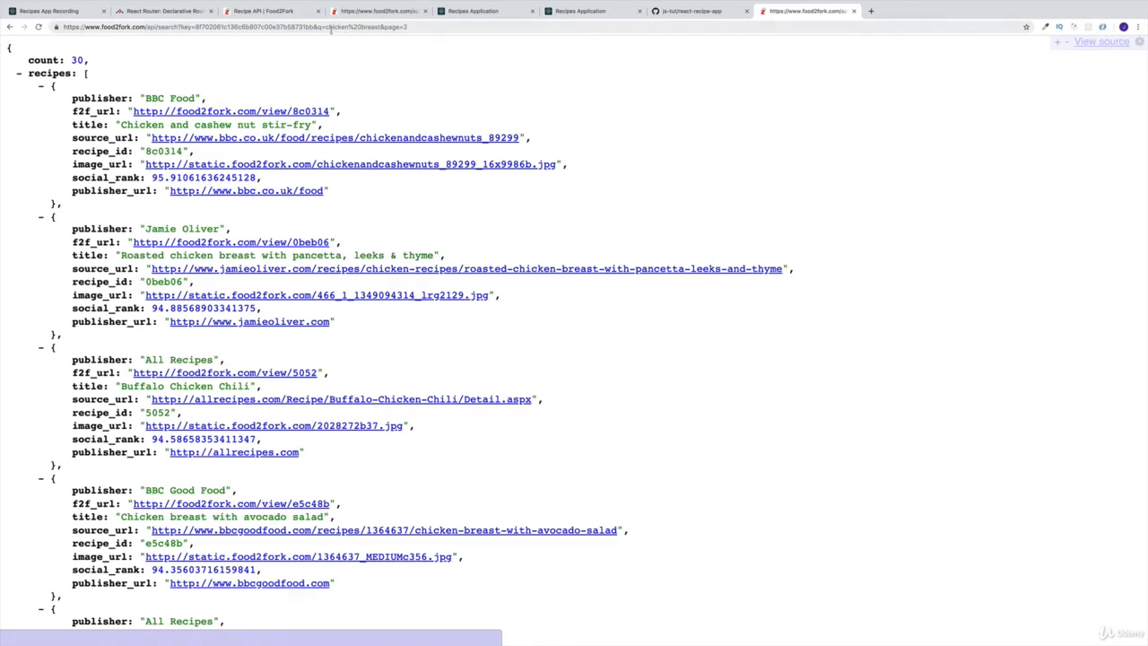
{"action": "left_click", "coordinate": [263, 11]}
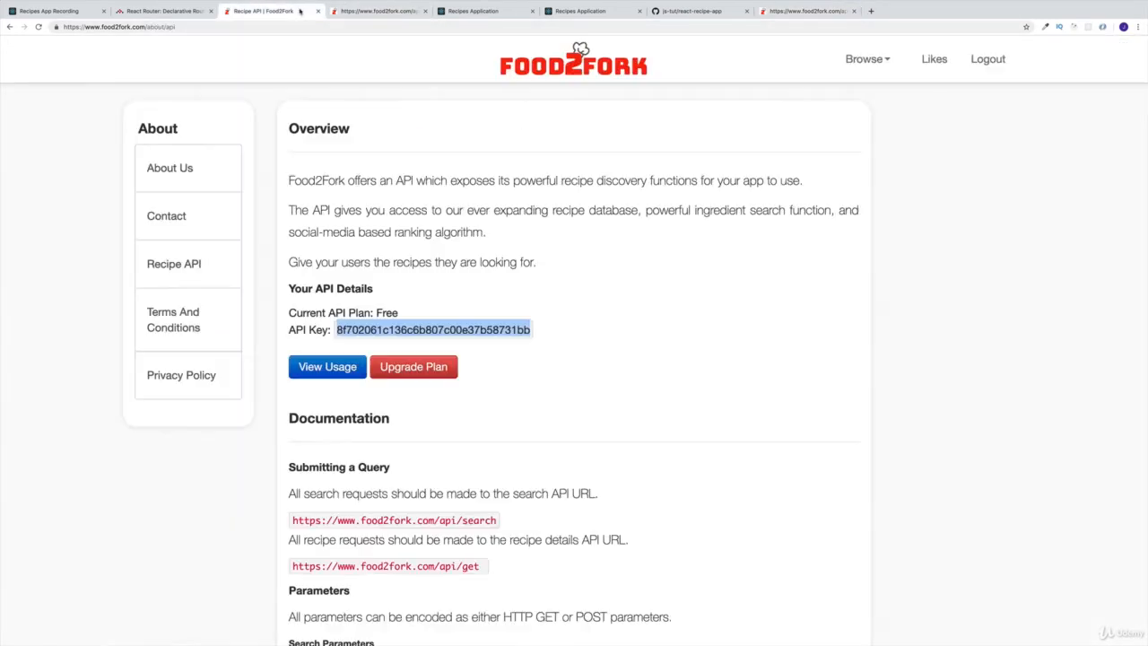
{"action": "scroll", "scroll_direction": "down", "scroll_amount": 3}
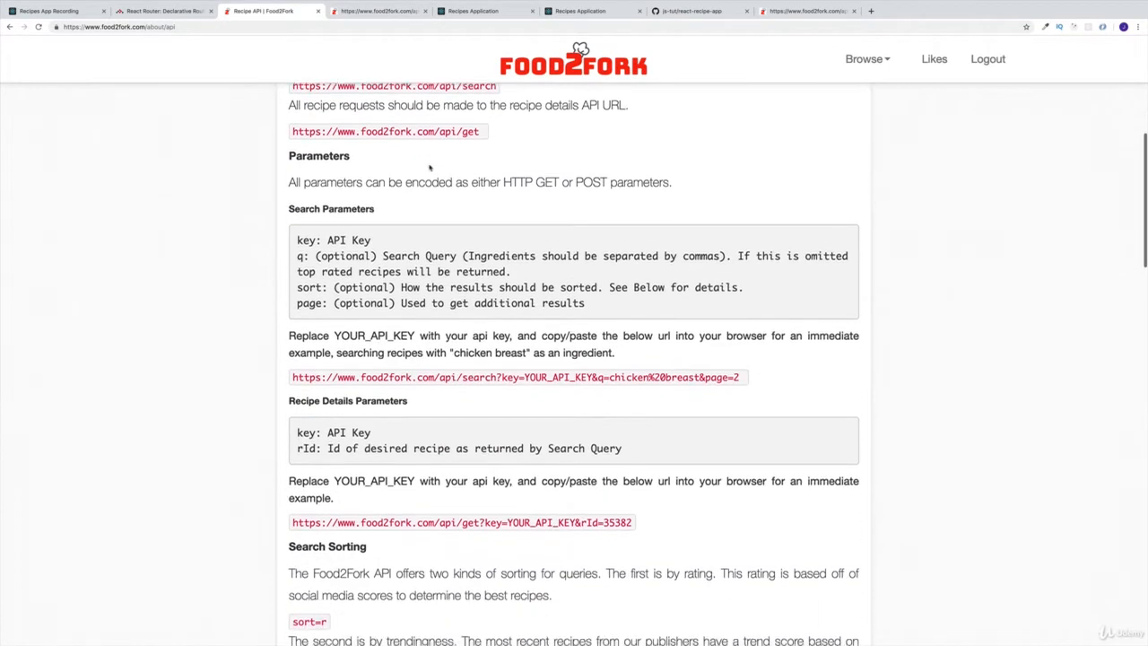
{"action": "scroll", "scroll_direction": "down", "scroll_amount": 3}
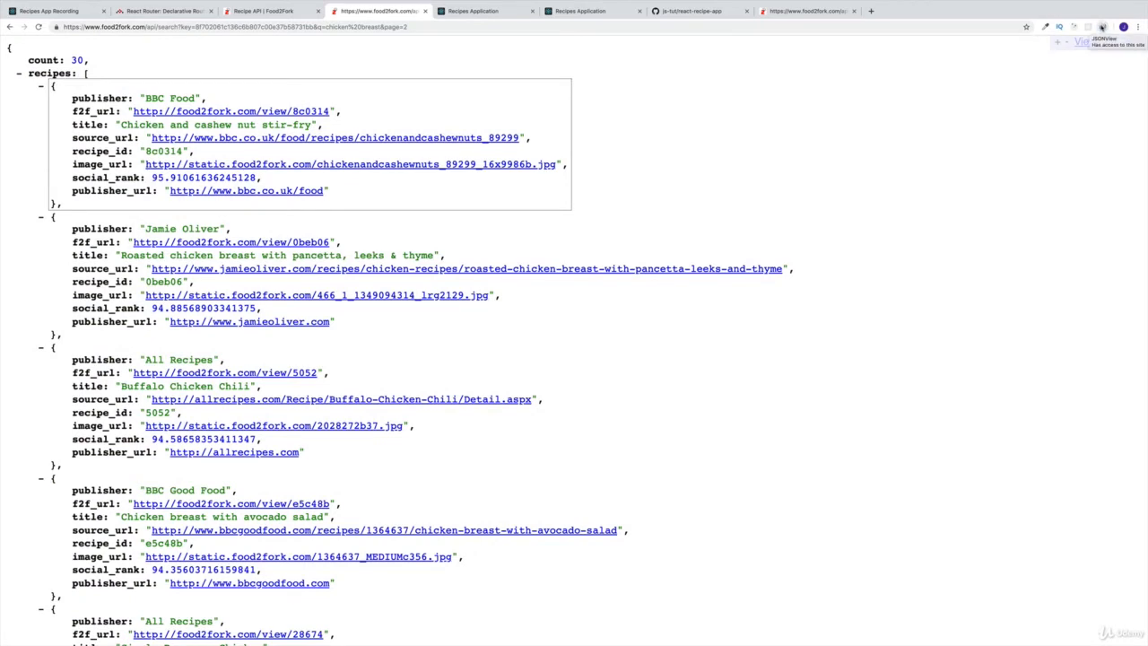
Step: Turn JSONView off to view the raw search JSON, then turn it back on
{"action": "left_click", "coordinate": [1102, 27]}
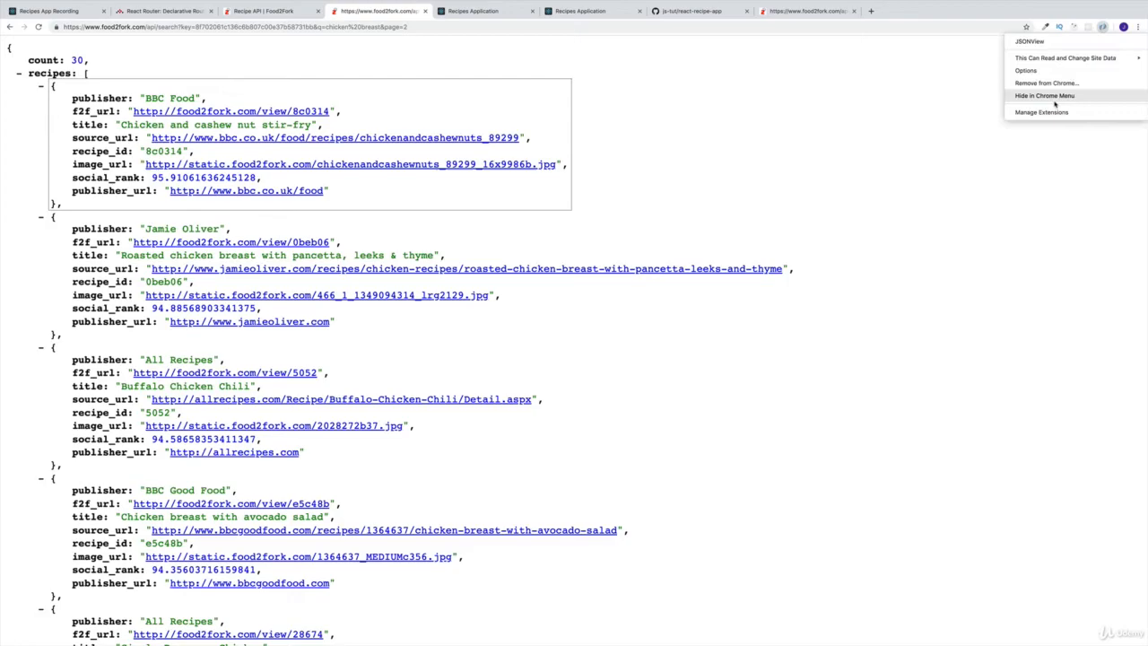
{"action": "left_click", "coordinate": [1041, 111]}
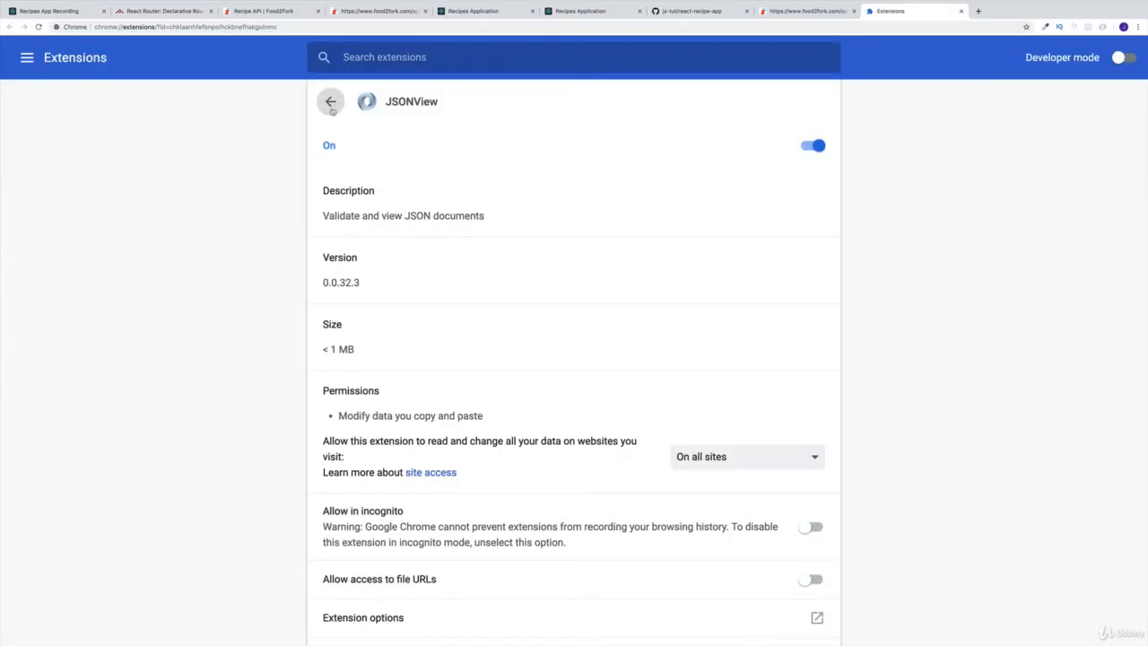
{"action": "left_click", "coordinate": [331, 100]}
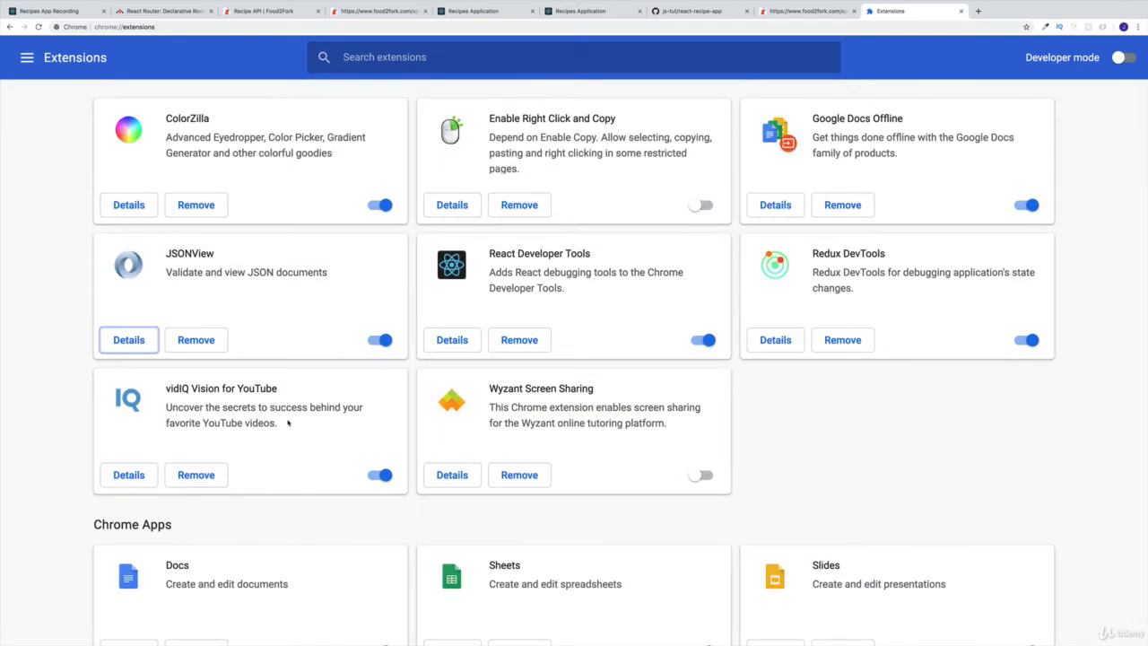
{"action": "left_click", "coordinate": [380, 339]}
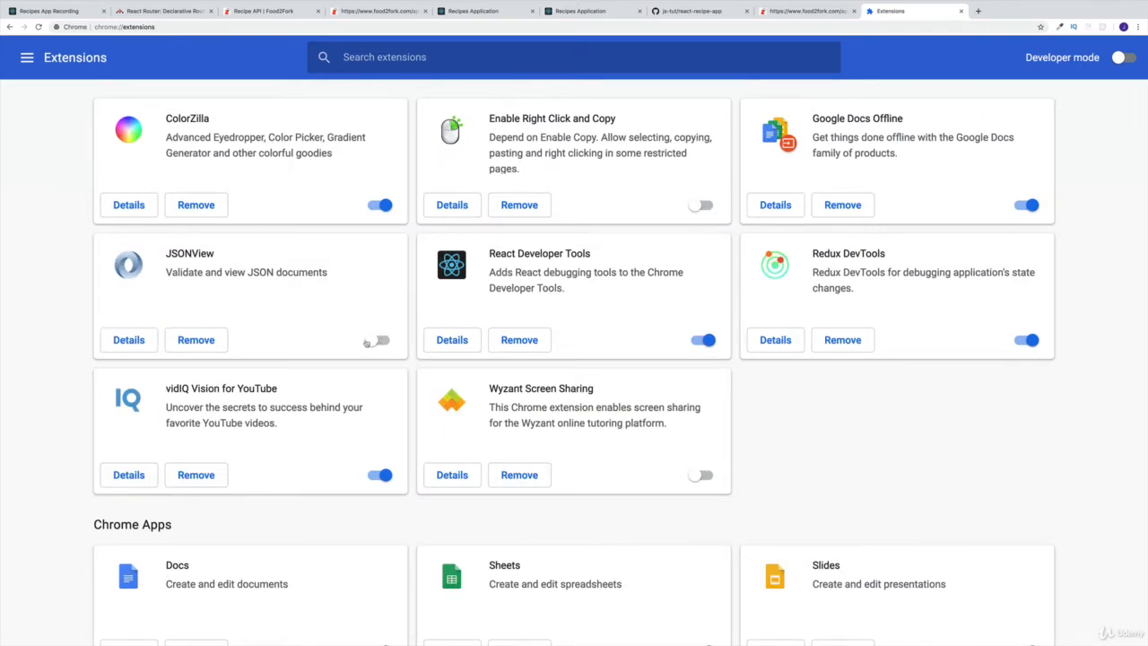
{"action": "left_click", "coordinate": [804, 11]}
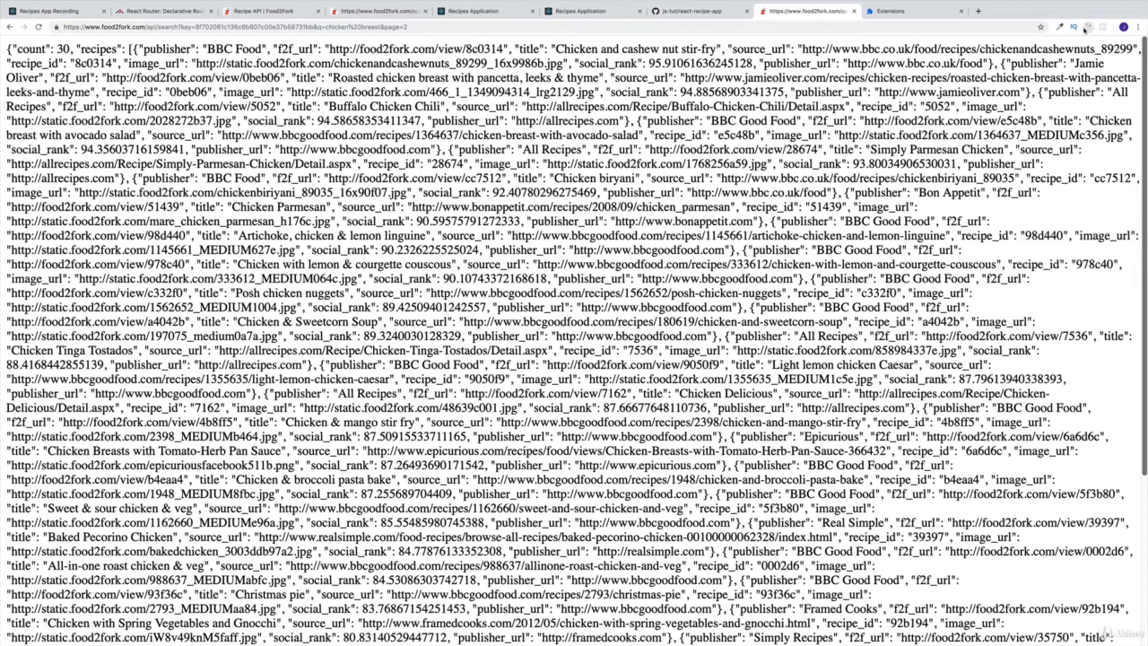
{"action": "left_click", "coordinate": [915, 11]}
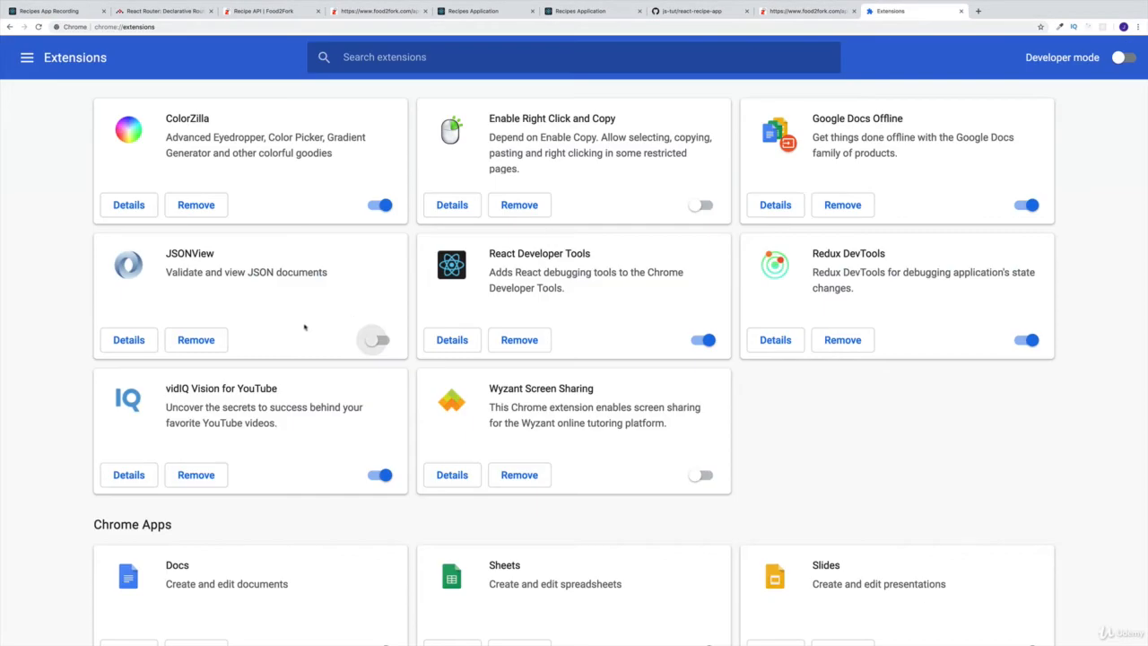
{"action": "left_click", "coordinate": [380, 339]}
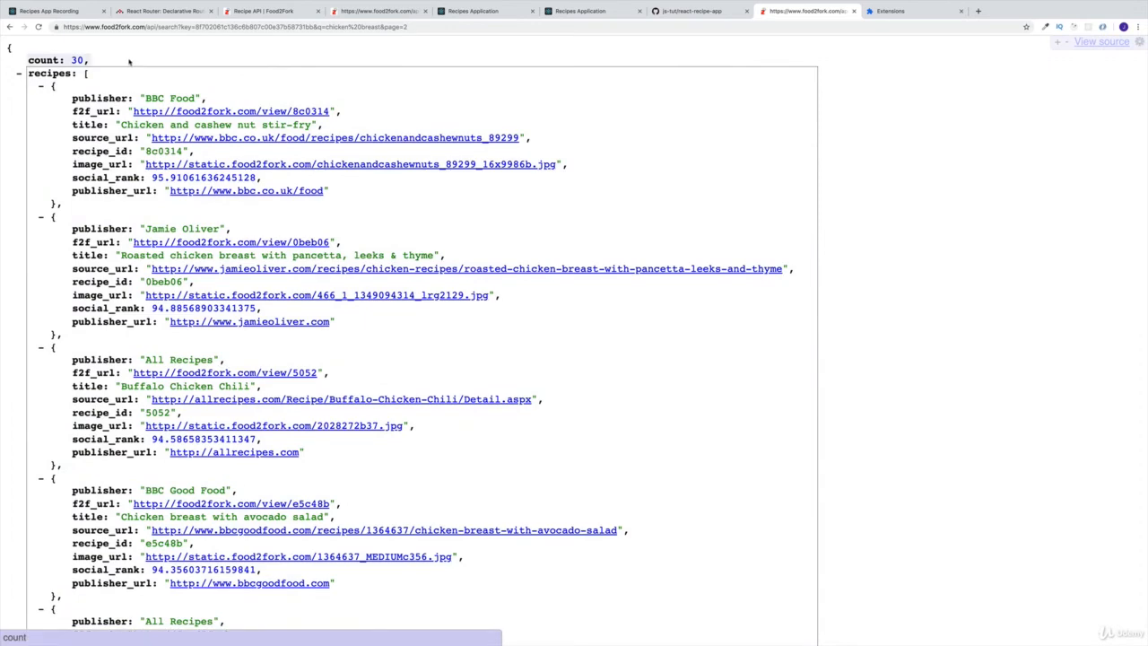
{"action": "mouse_move", "coordinate": [333, 137]}
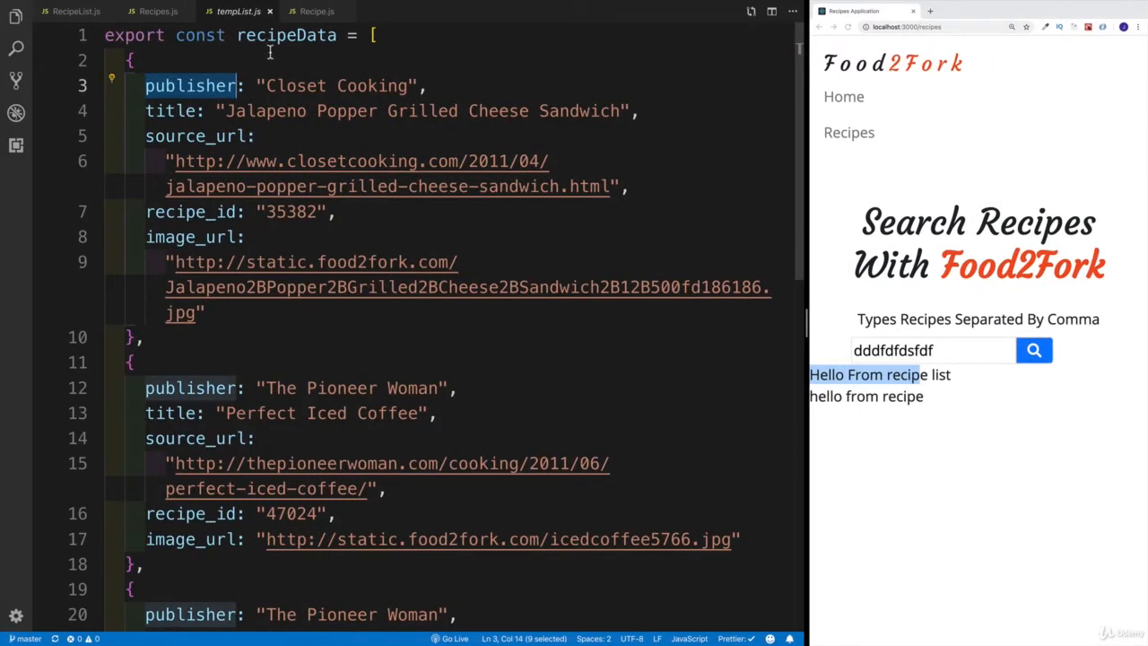
{"action": "mouse_move", "coordinate": [286, 34]}
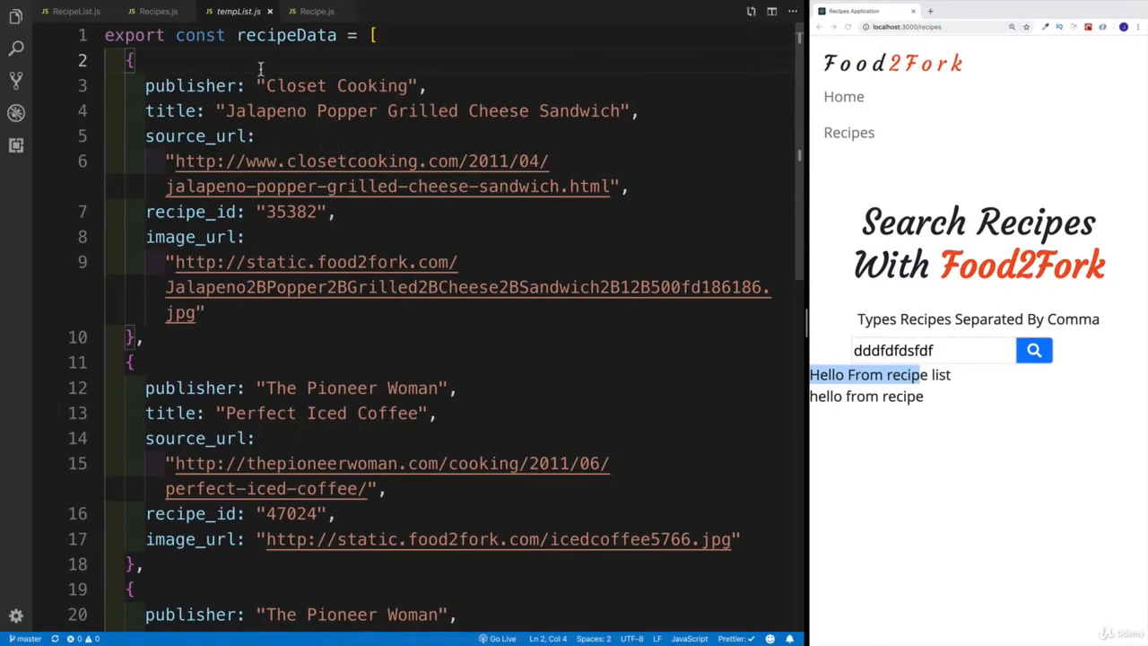
Step: Double-click a field name in the tempList.js placeholder recipe data
{"action": "double_click", "coordinate": [174, 110]}
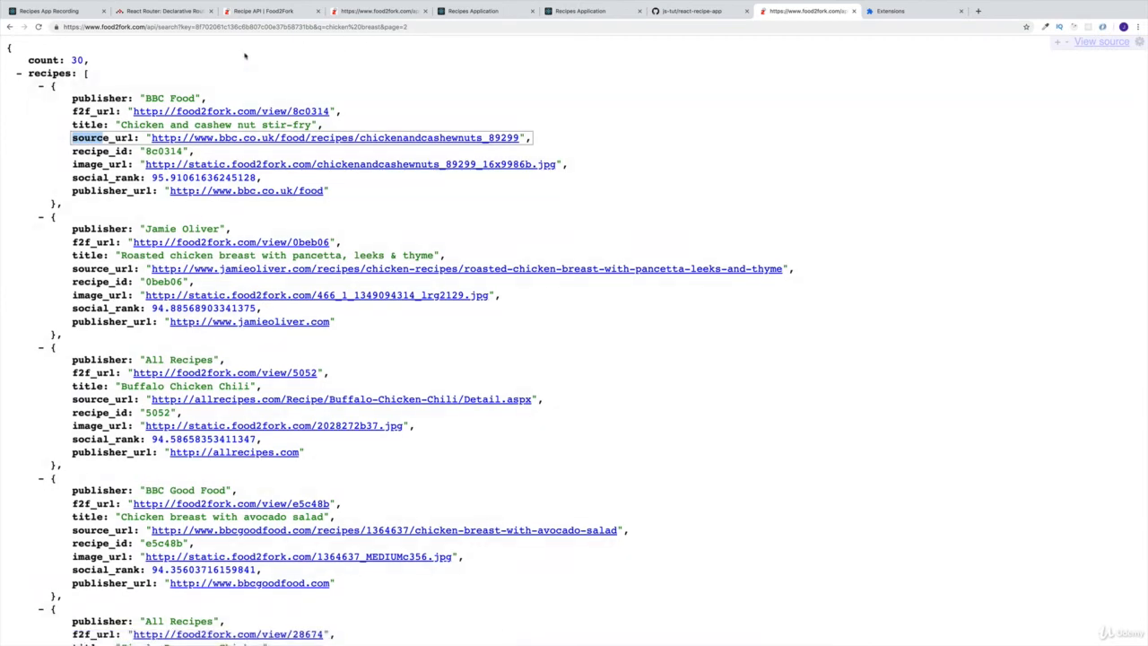
{"action": "mouse_move", "coordinate": [134, 50]}
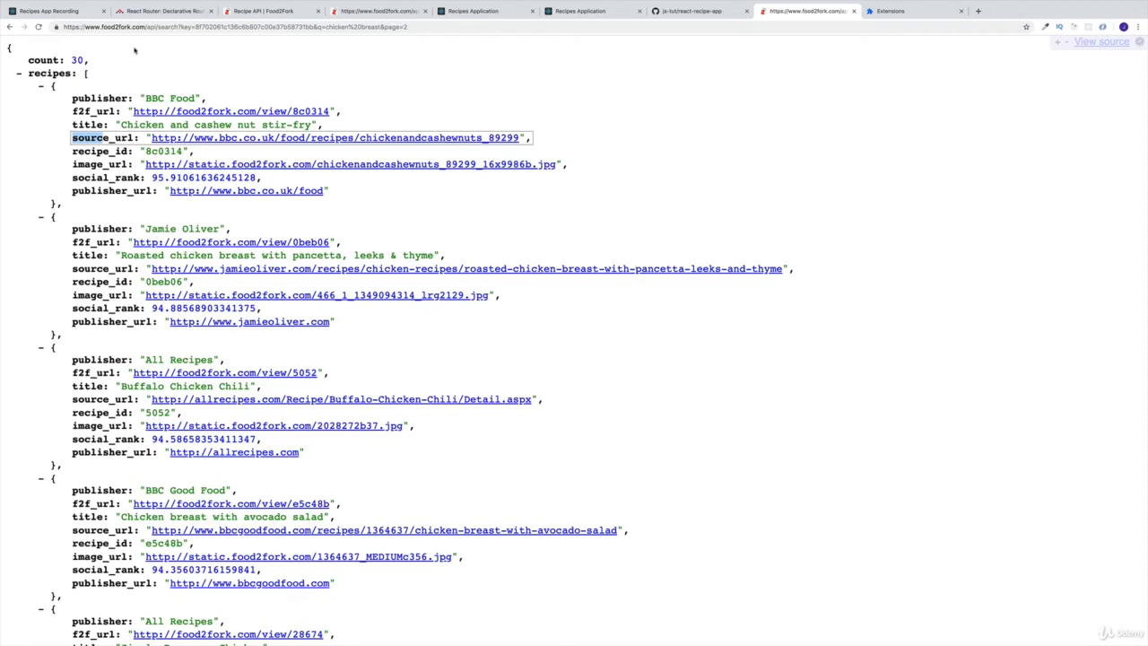
Step: Switch back to the tab with the formatted chicken breast search response
{"action": "left_click", "coordinate": [269, 11]}
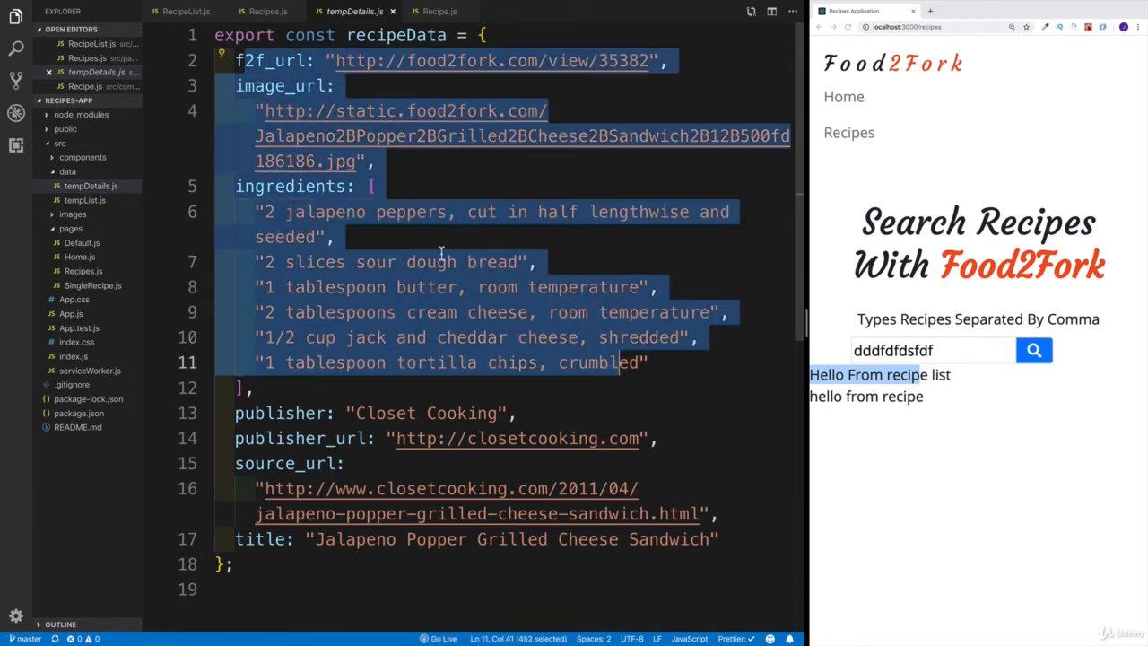
Step: Deselect the tempDetails.js ingredients block and open the Recipe.js component file
{"action": "left_click", "coordinate": [654, 312]}
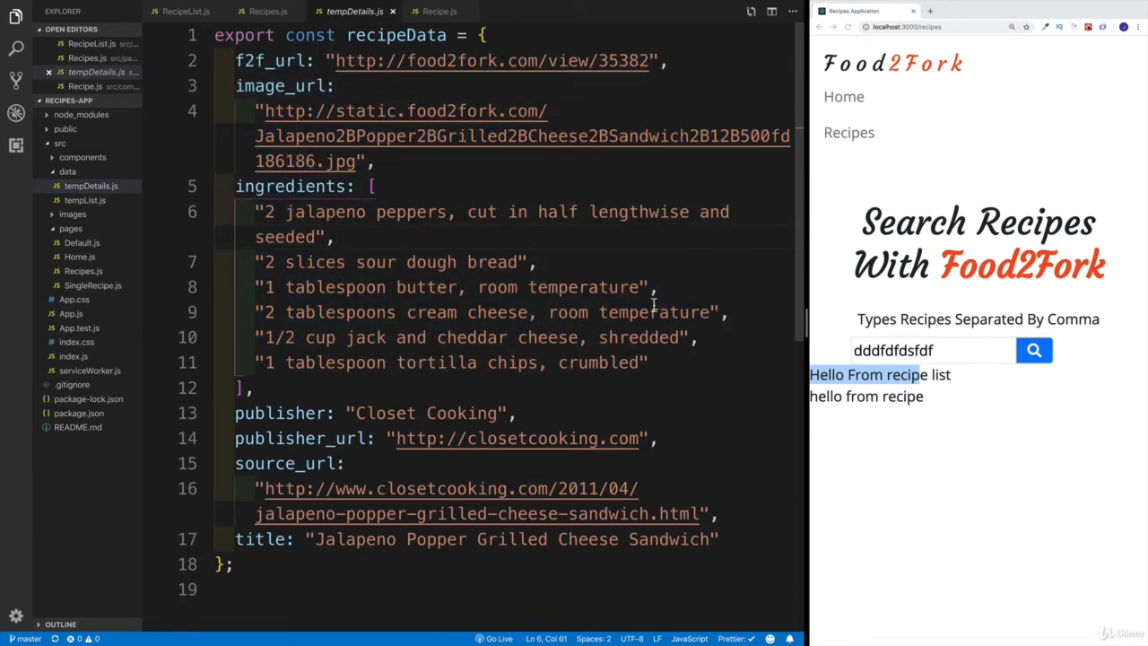
{"action": "mouse_move", "coordinate": [471, 197]}
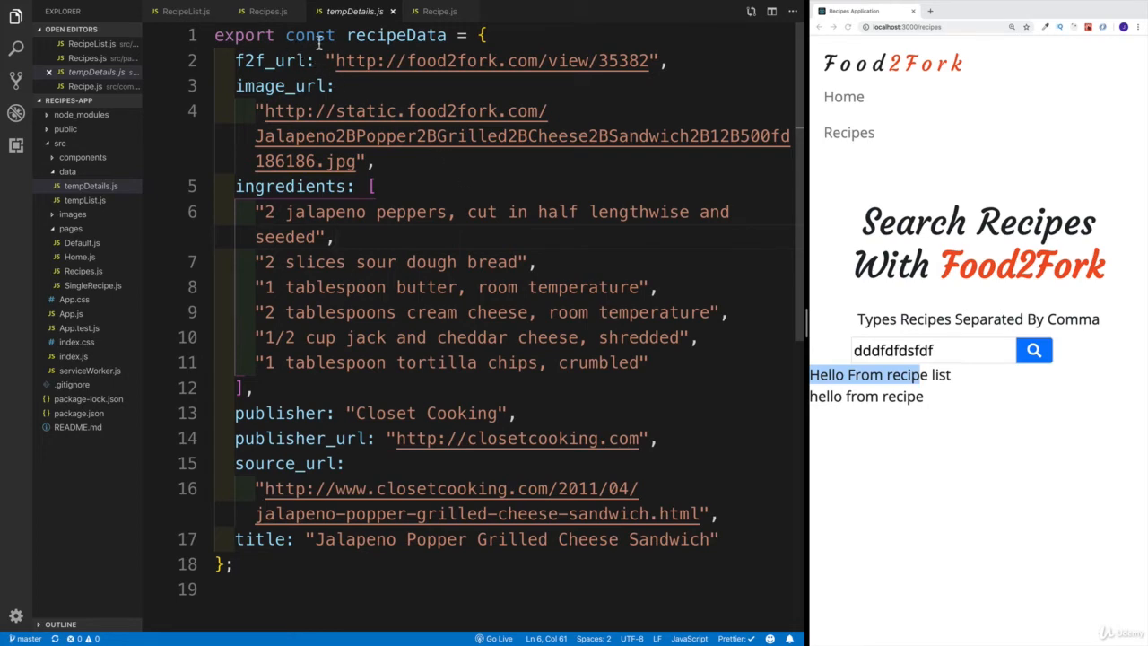
{"action": "left_click", "coordinate": [440, 11]}
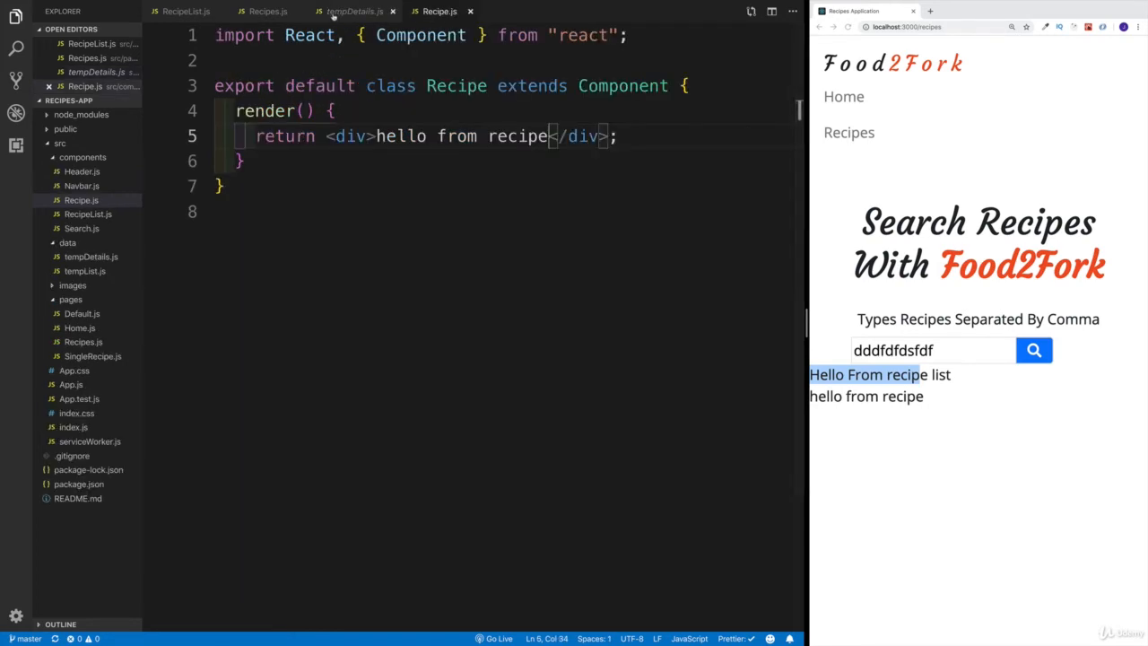
{"action": "left_click", "coordinate": [350, 11]}
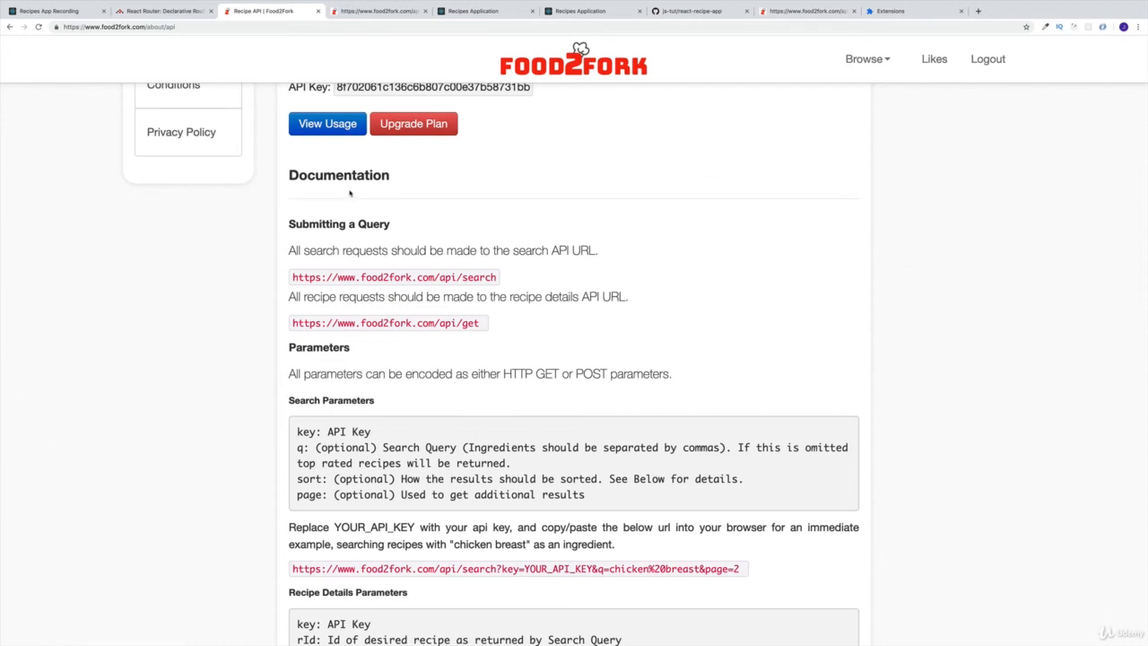
{"action": "mouse_move", "coordinate": [356, 191]}
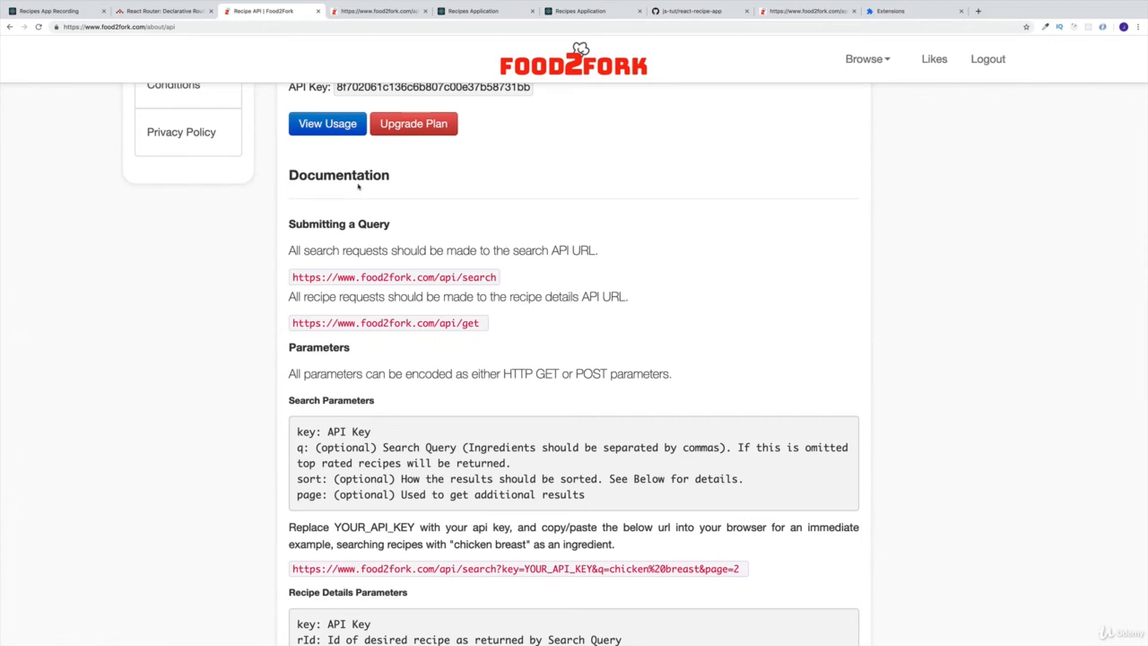
{"action": "mouse_move", "coordinate": [358, 188]}
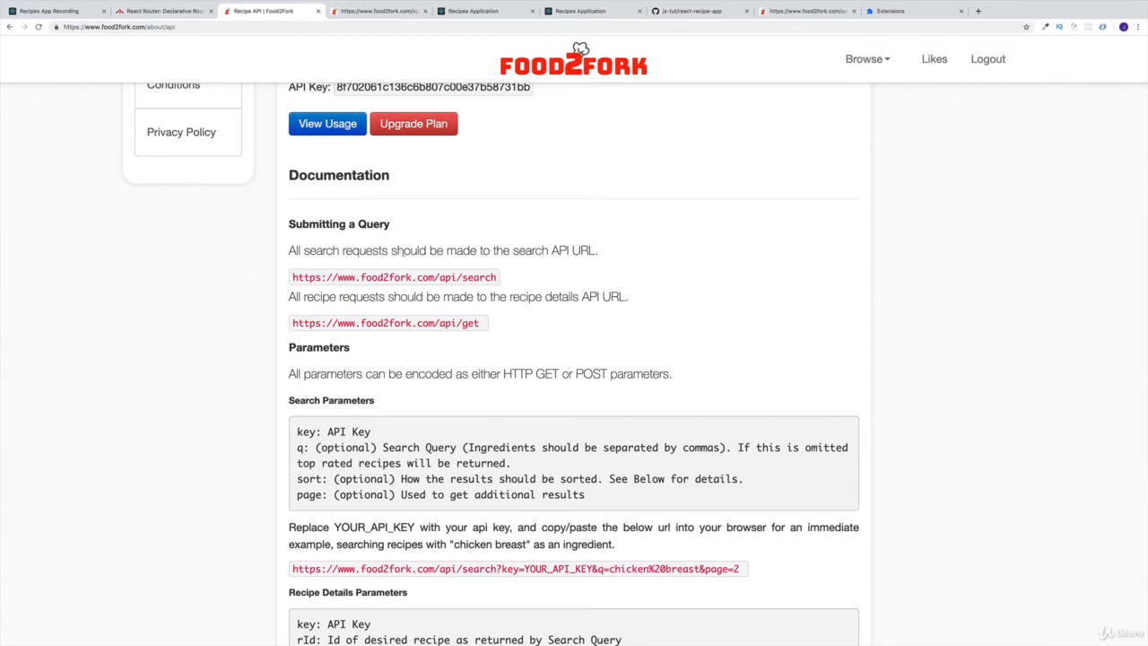
Step: Read the Food2Fork docs, highlighting key=YOUR_API_KEY in the recipe-details URL, then scroll through sorting, paging and search response sections
{"action": "scroll", "scroll_direction": "down", "scroll_amount": 3}
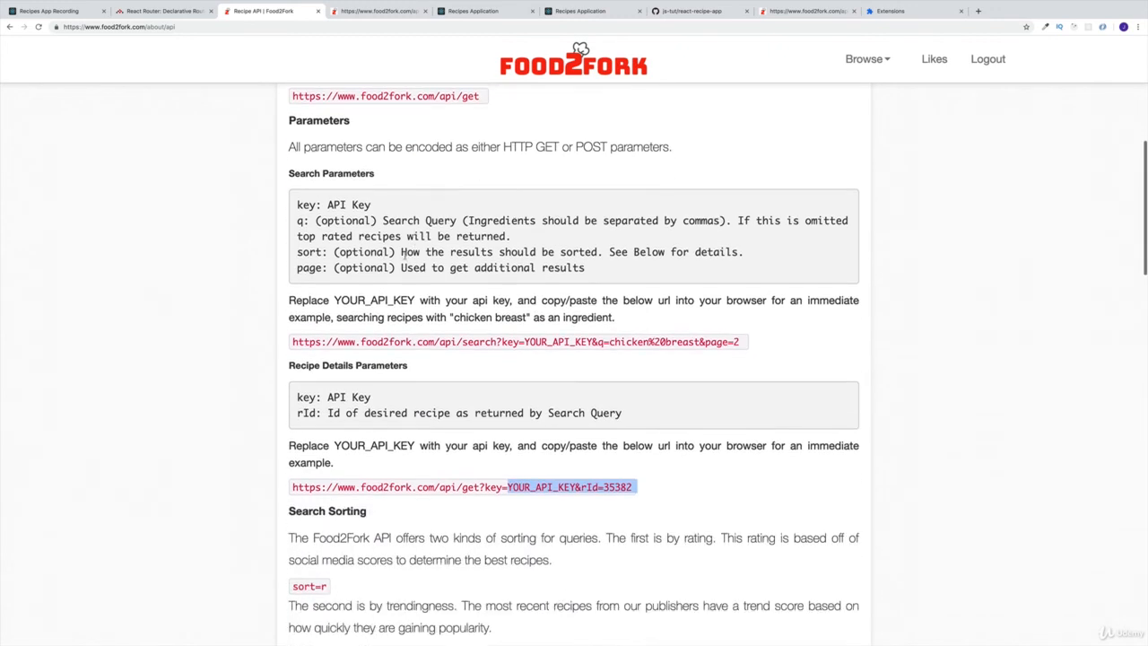
{"action": "scroll", "scroll_direction": "down", "scroll_amount": 3}
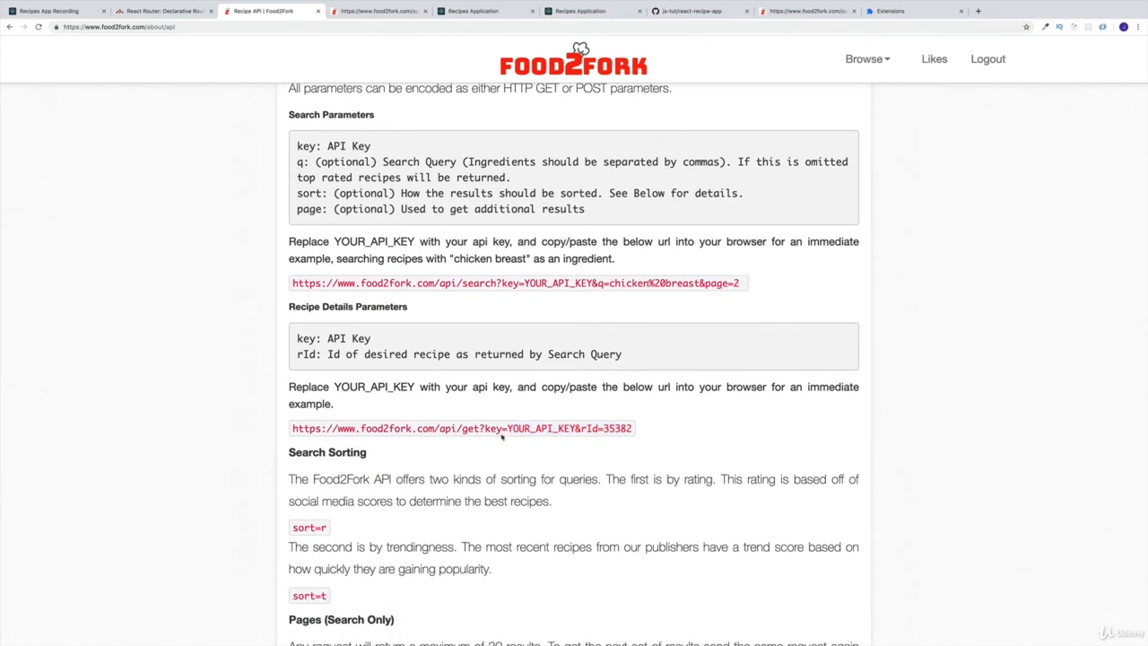
{"action": "left_click_drag", "start_coordinate": [492, 428], "coordinate": [570, 428]}
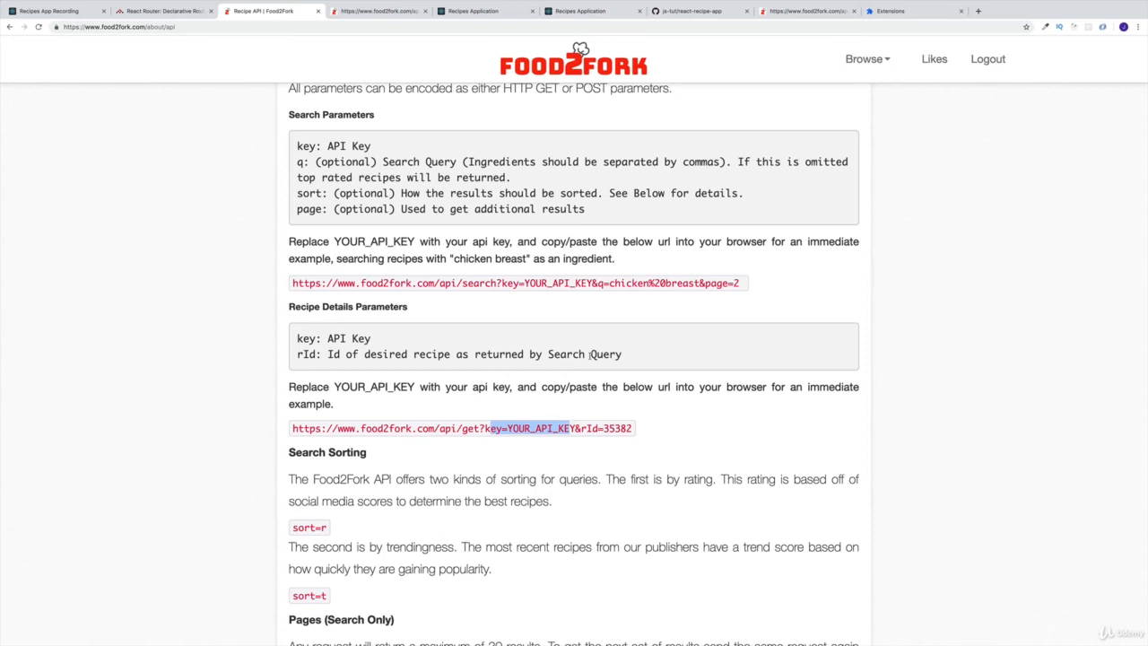
{"action": "scroll", "scroll_direction": "down", "scroll_amount": 3}
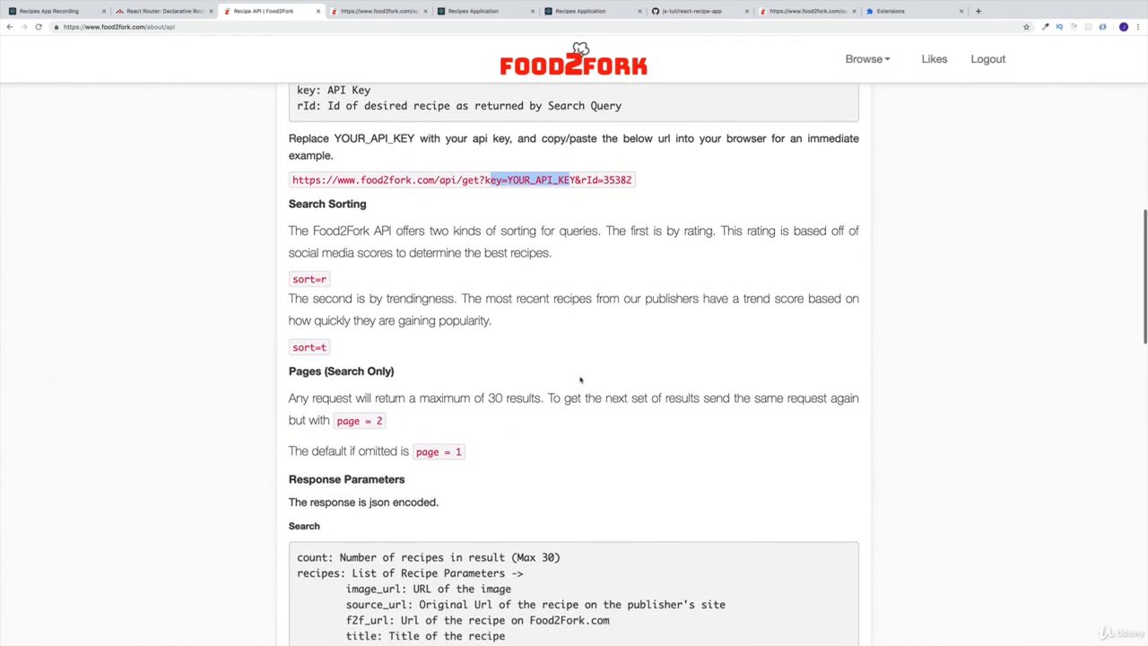
{"action": "left_click", "coordinate": [377, 10]}
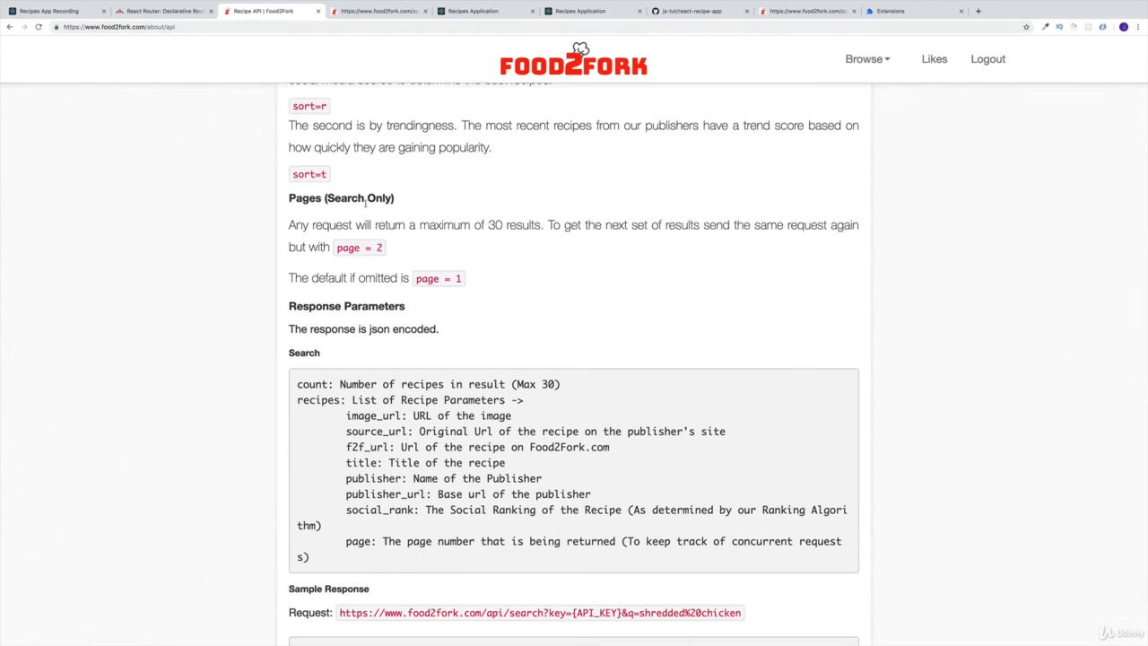
{"action": "scroll", "scroll_direction": "down", "scroll_amount": 3}
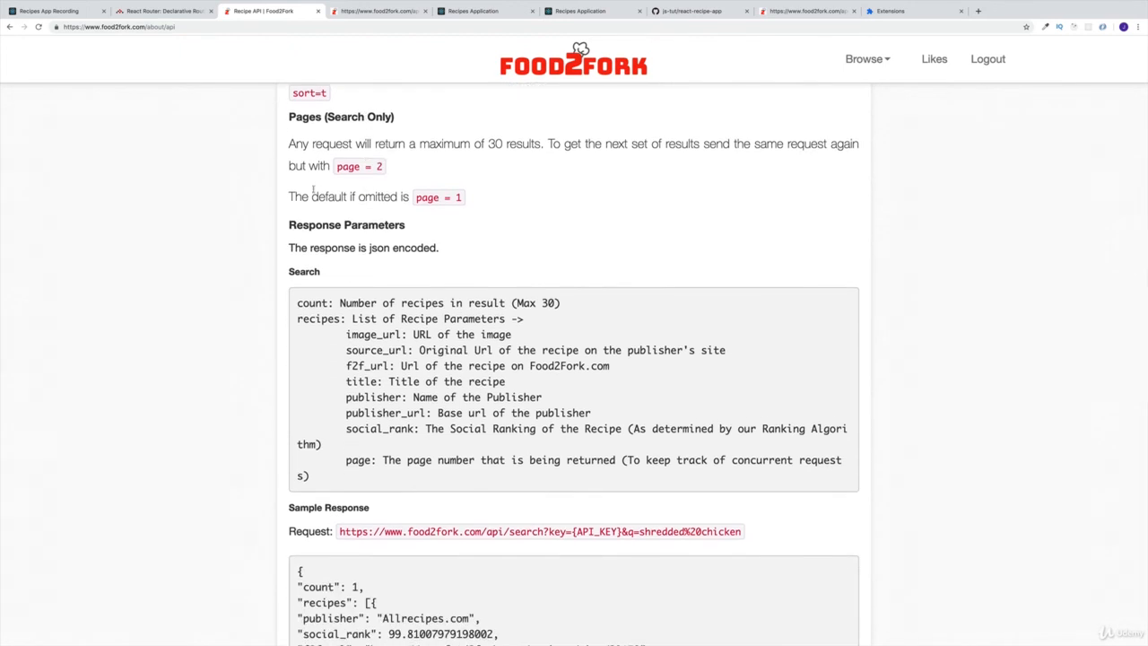